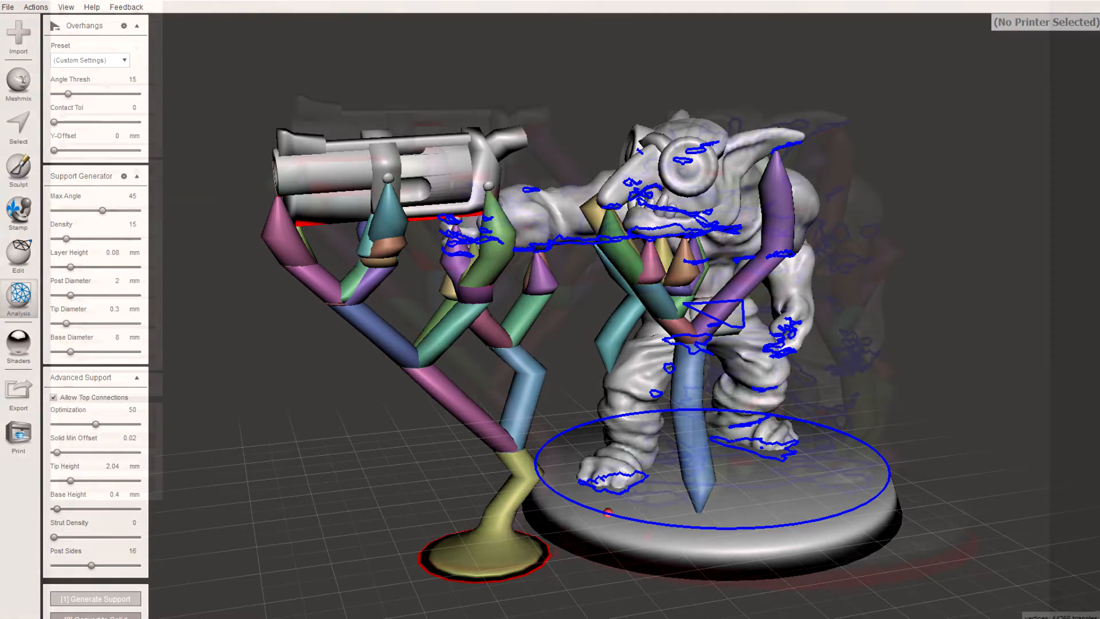
Switch the print settings from Recommended to the Custom settings list.
{"action": "left_click", "coordinate": [95, 598]}
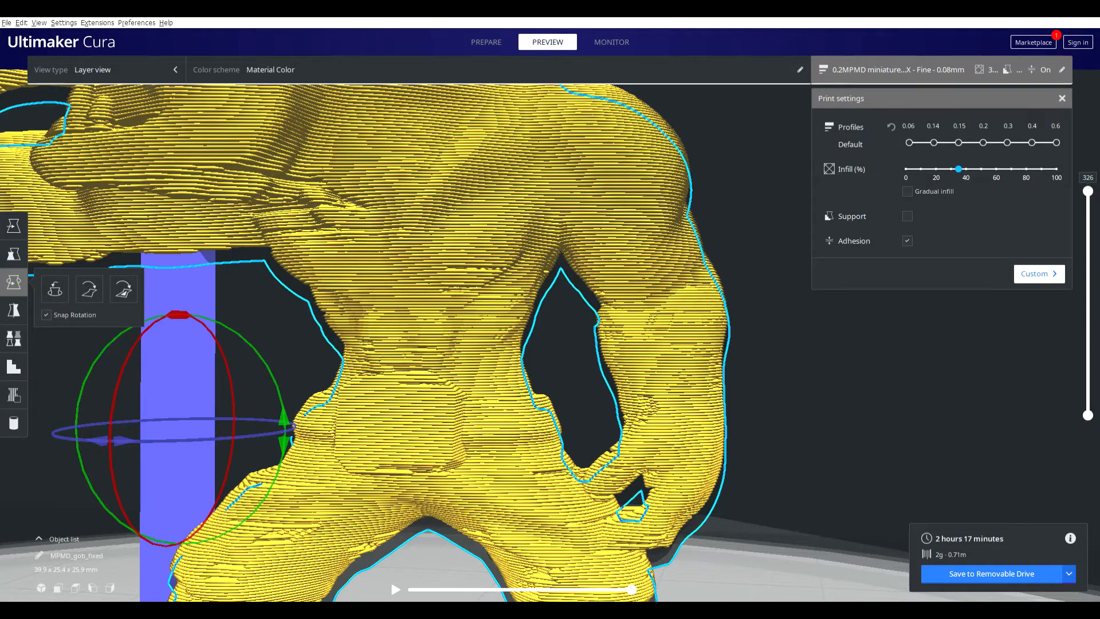
{"action": "mouse_move", "coordinate": [637, 484]}
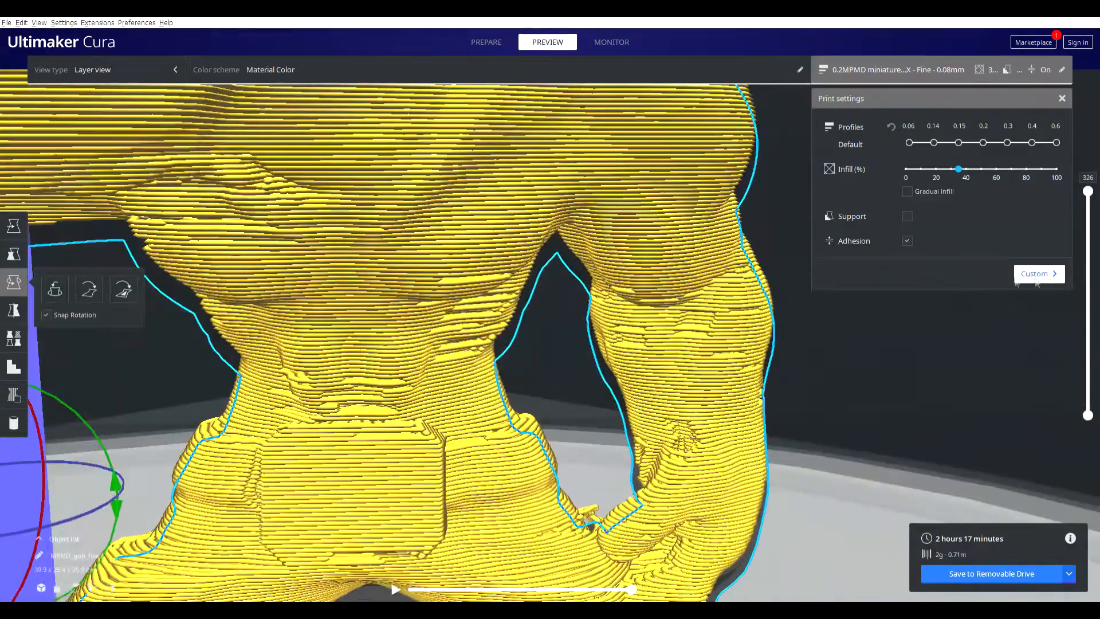
{"action": "left_click", "coordinate": [1038, 273]}
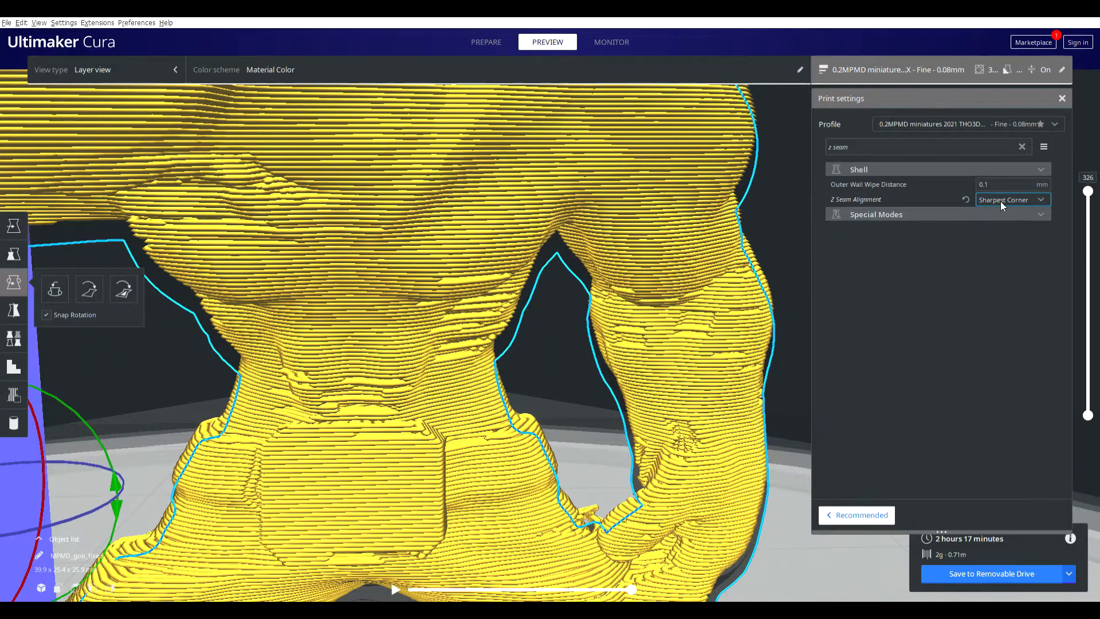
Search 'coasting', disable Enable Coasting, and re-slice the goblin.
{"action": "left_click", "coordinate": [905, 147]}
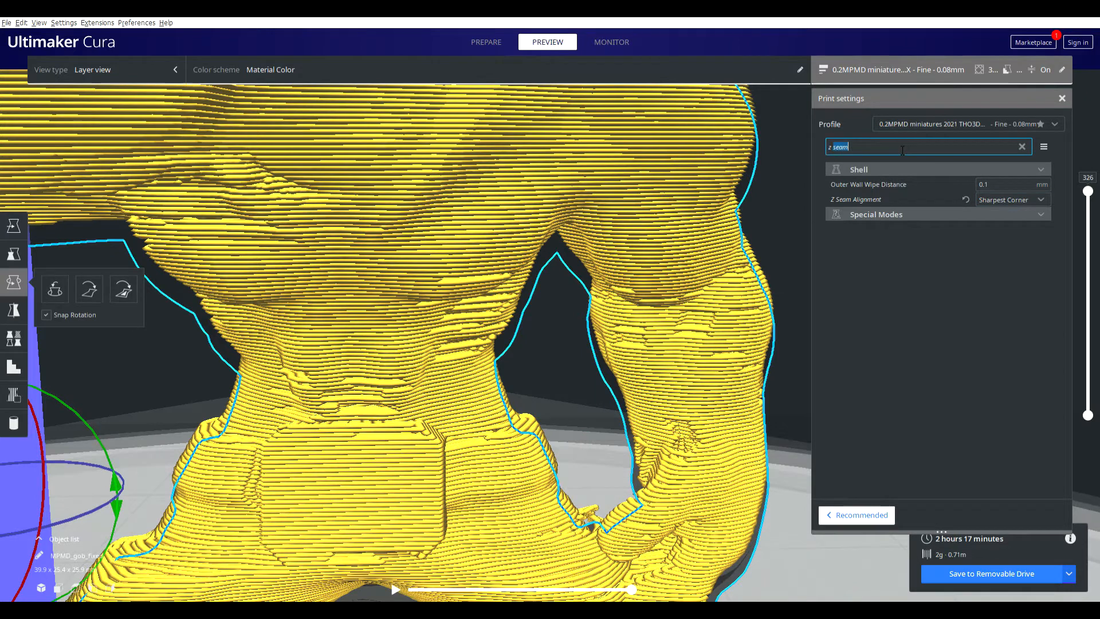
{"action": "type", "text": "coasting"}
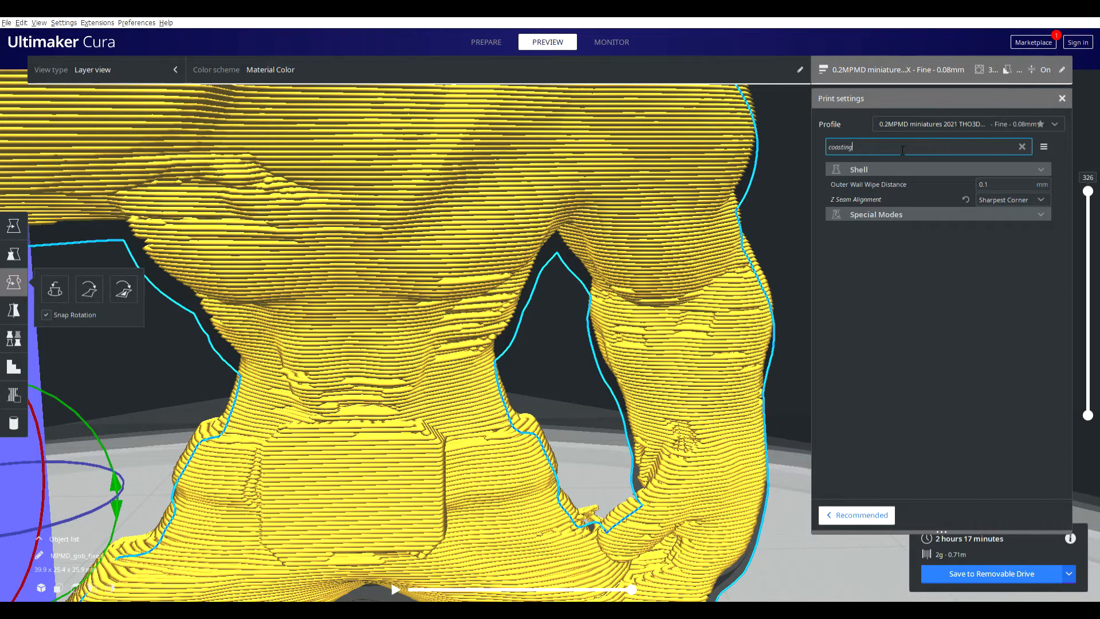
{"action": "left_click", "coordinate": [982, 183]}
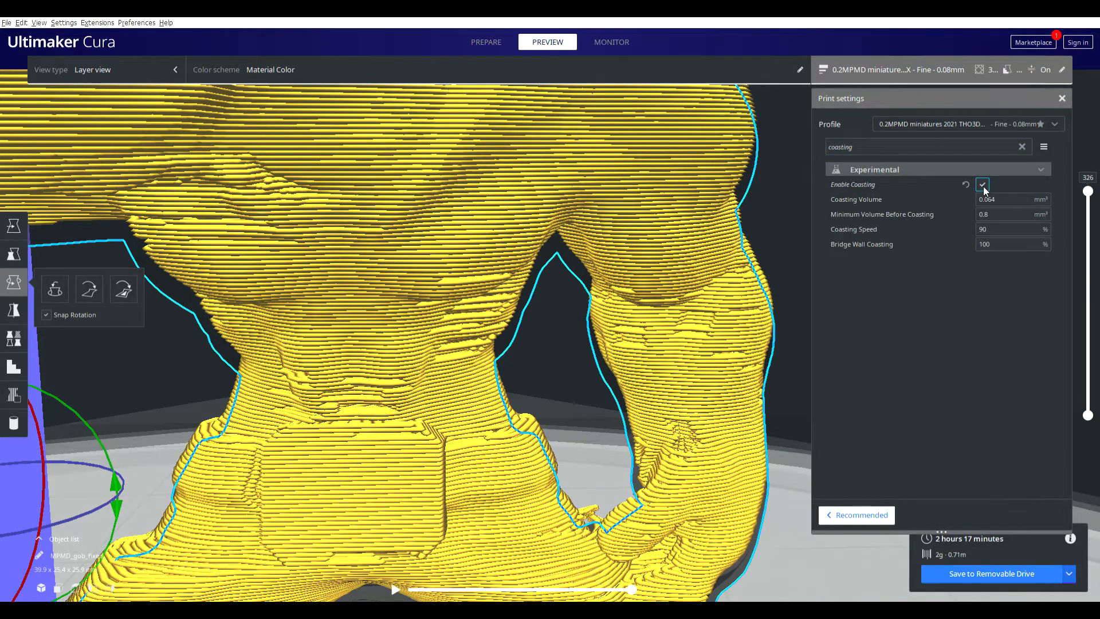
{"action": "left_click", "coordinate": [982, 183]}
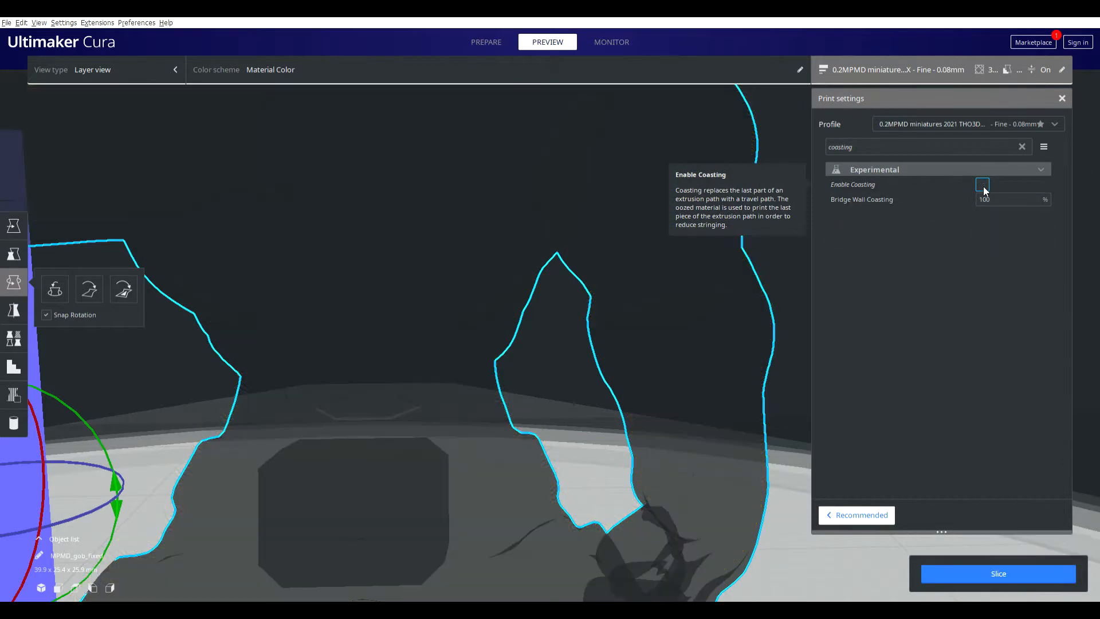
{"action": "left_click", "coordinate": [997, 573]}
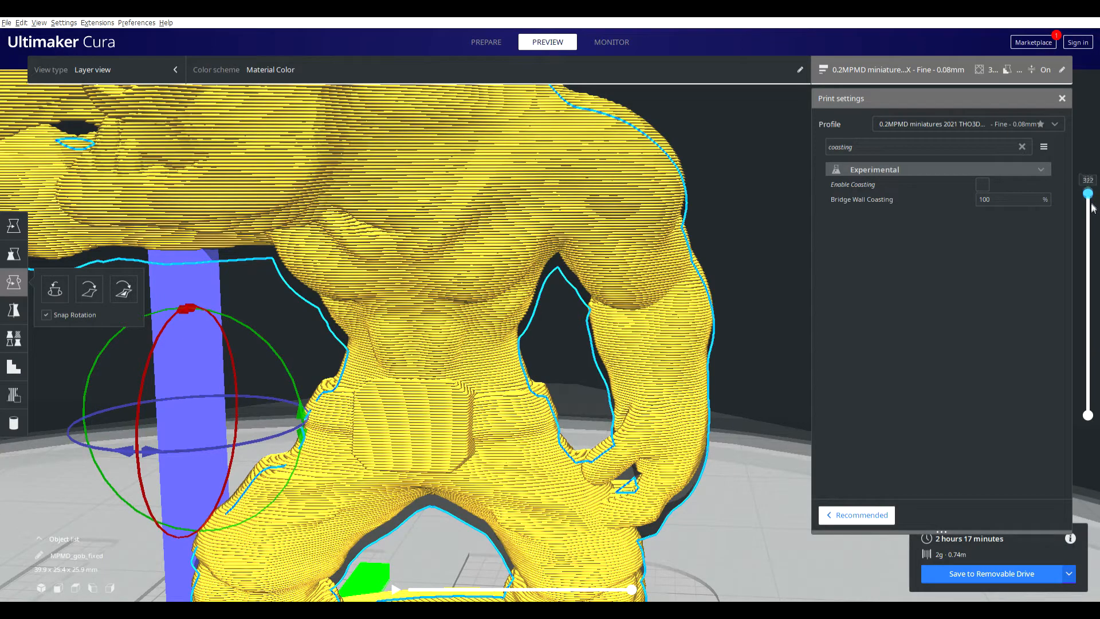
Cut the layer preview down to layer 193, scrub its nozzle path, and search 'z-seam'.
{"action": "left_click_drag", "start_coordinate": [1089, 193], "coordinate": [1089, 276]}
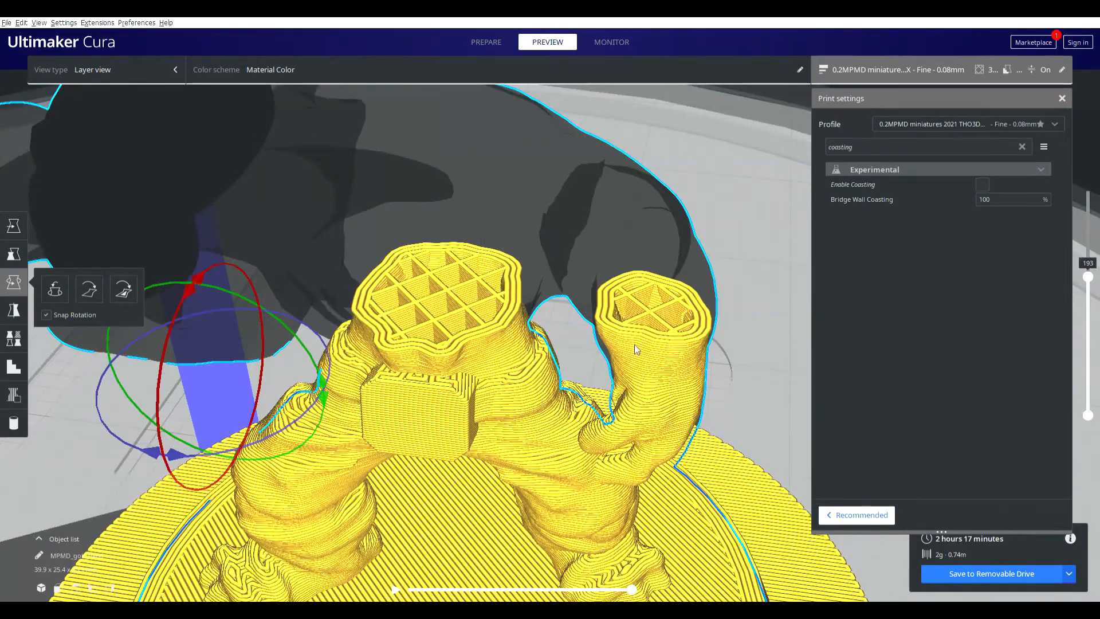
{"action": "left_click_drag", "start_coordinate": [635, 590], "coordinate": [630, 589]}
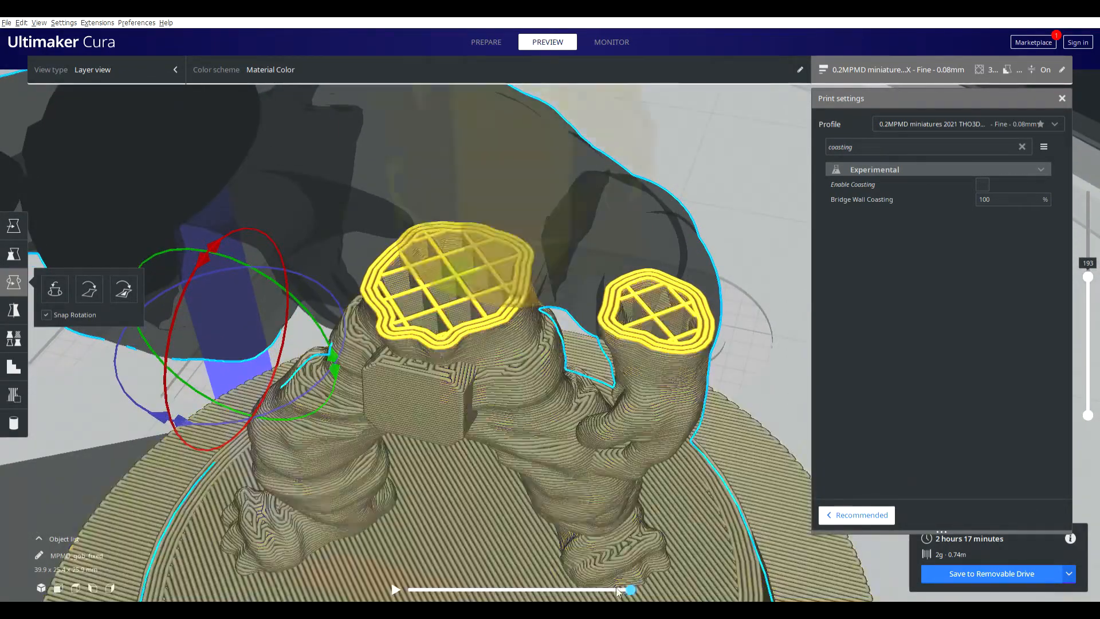
{"action": "left_click_drag", "start_coordinate": [629, 590], "coordinate": [579, 589]}
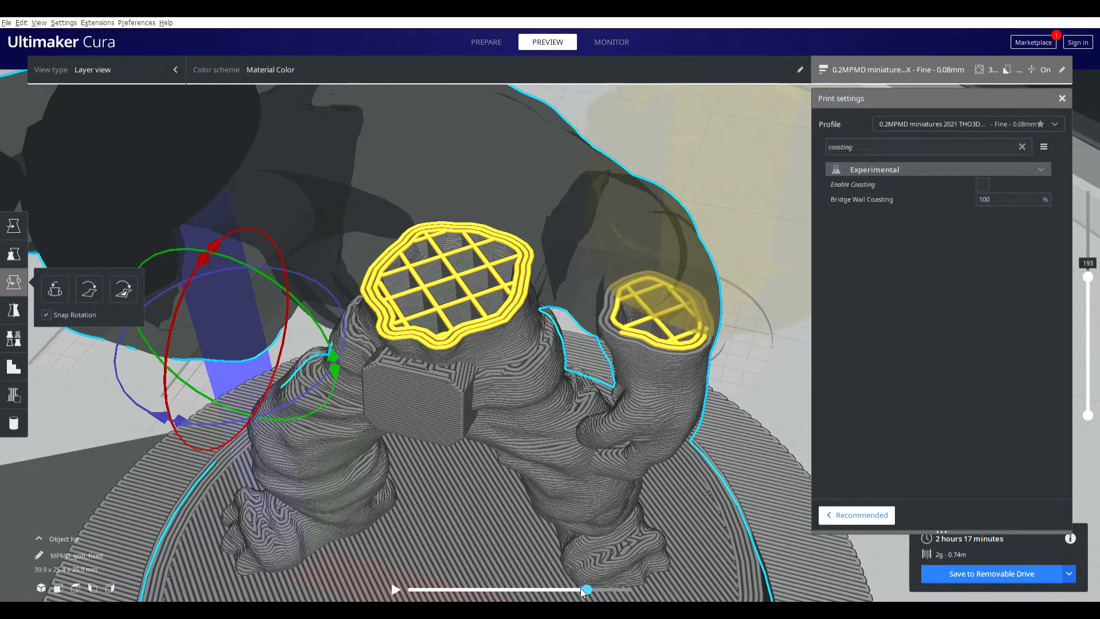
{"action": "left_click_drag", "start_coordinate": [586, 589], "coordinate": [600, 589]}
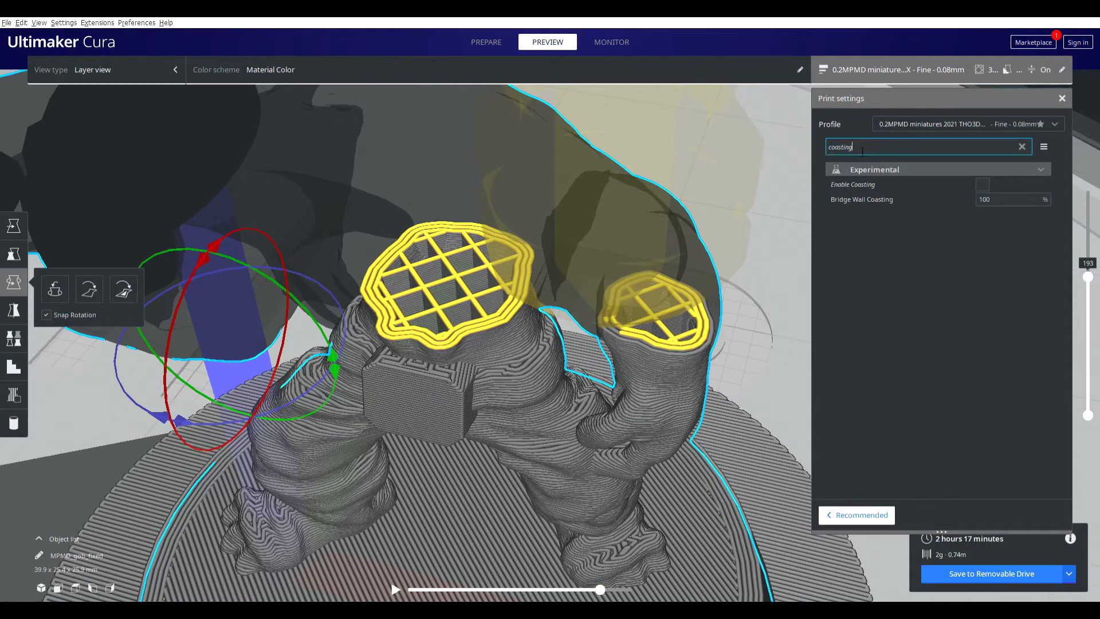
{"action": "type", "text": "z-seam"}
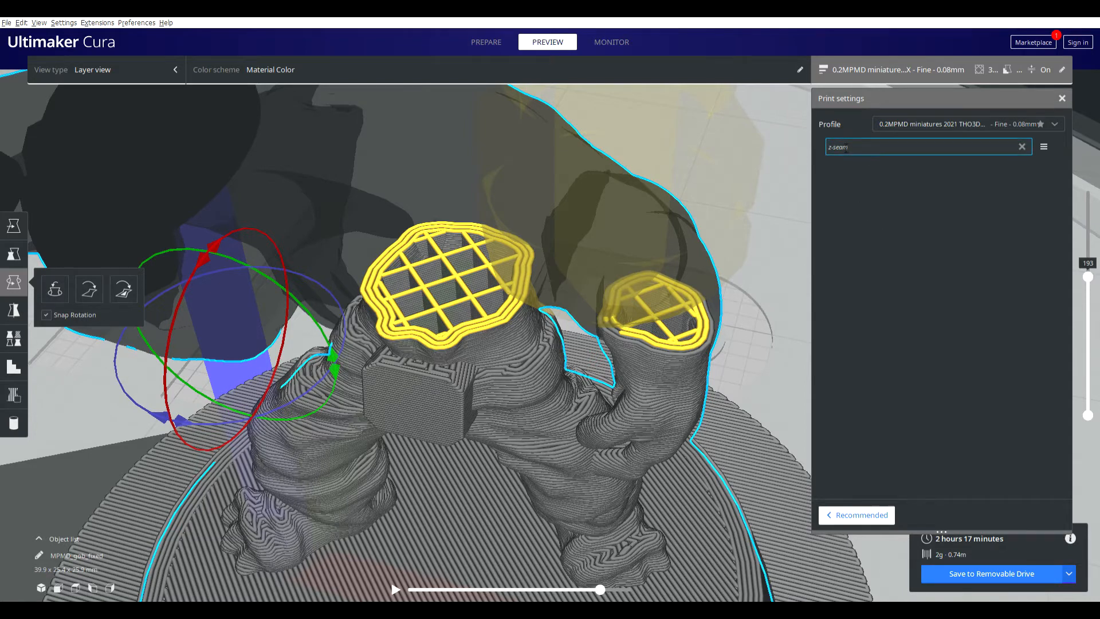
Set Z Seam Alignment to Random and re-slice, giving a 2 hours 19 minutes estimate.
{"action": "left_click", "coordinate": [913, 148]}
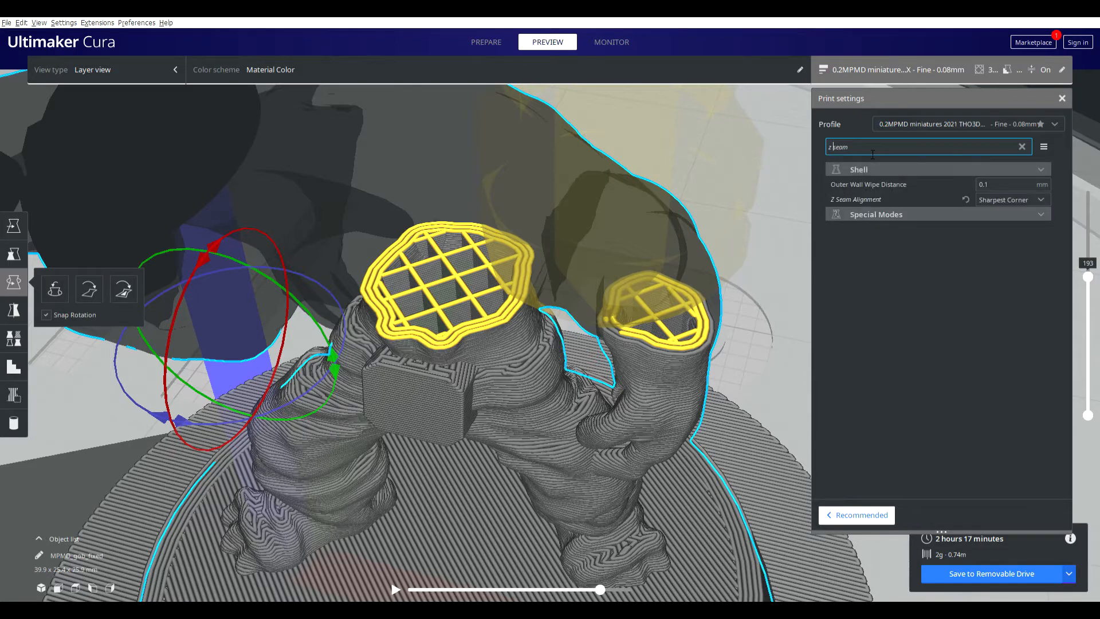
{"action": "mouse_move", "coordinate": [1012, 199]}
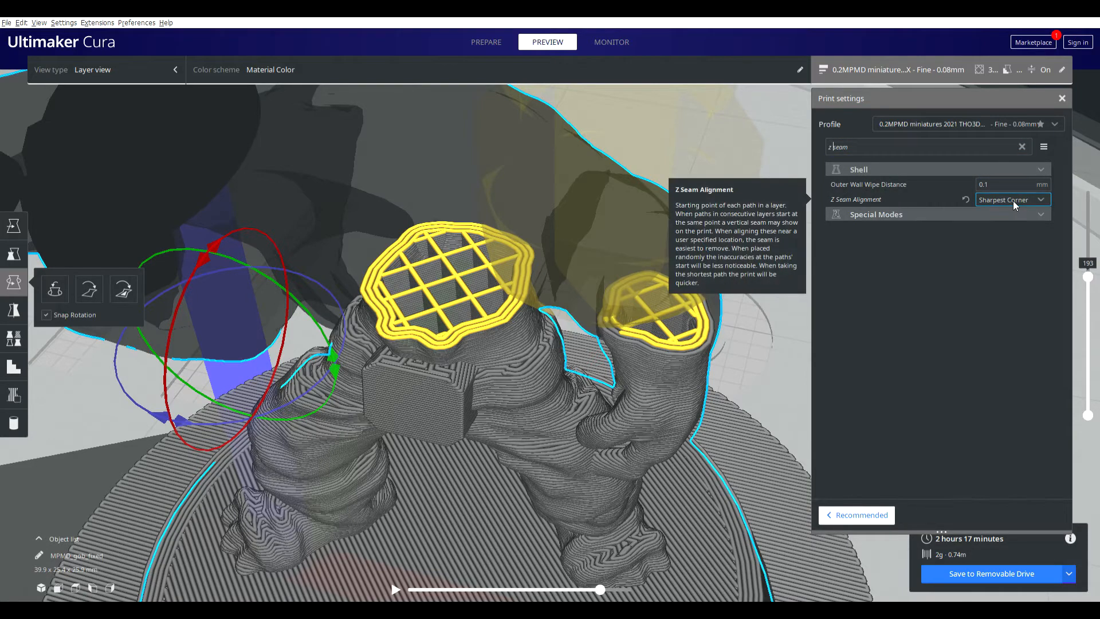
{"action": "left_click", "coordinate": [1011, 199]}
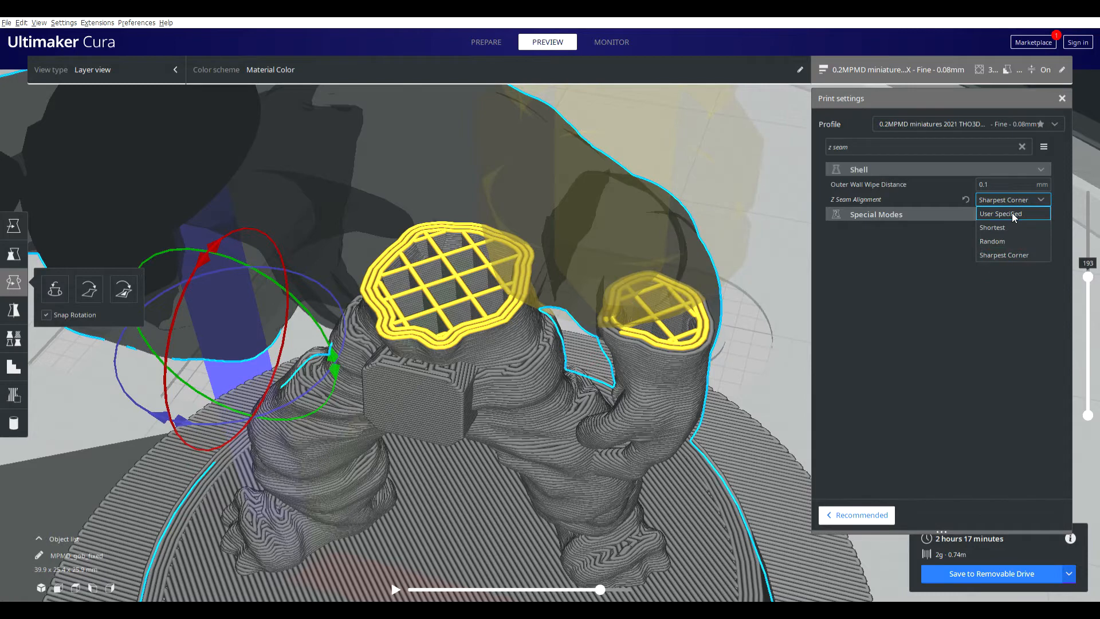
{"action": "left_click", "coordinate": [999, 213]}
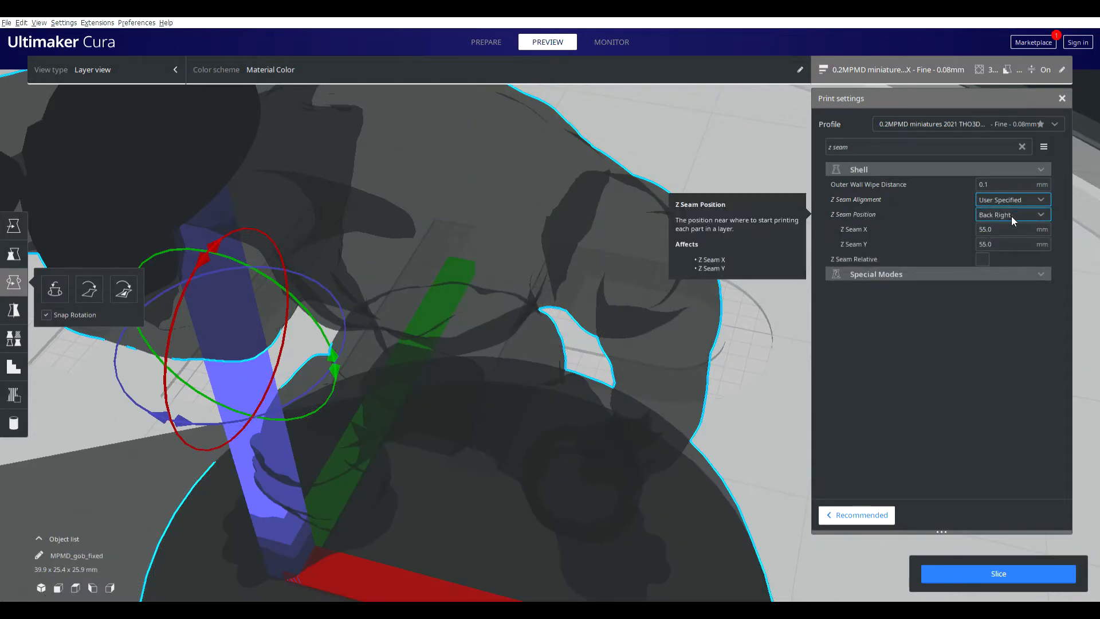
{"action": "left_click", "coordinate": [1012, 215]}
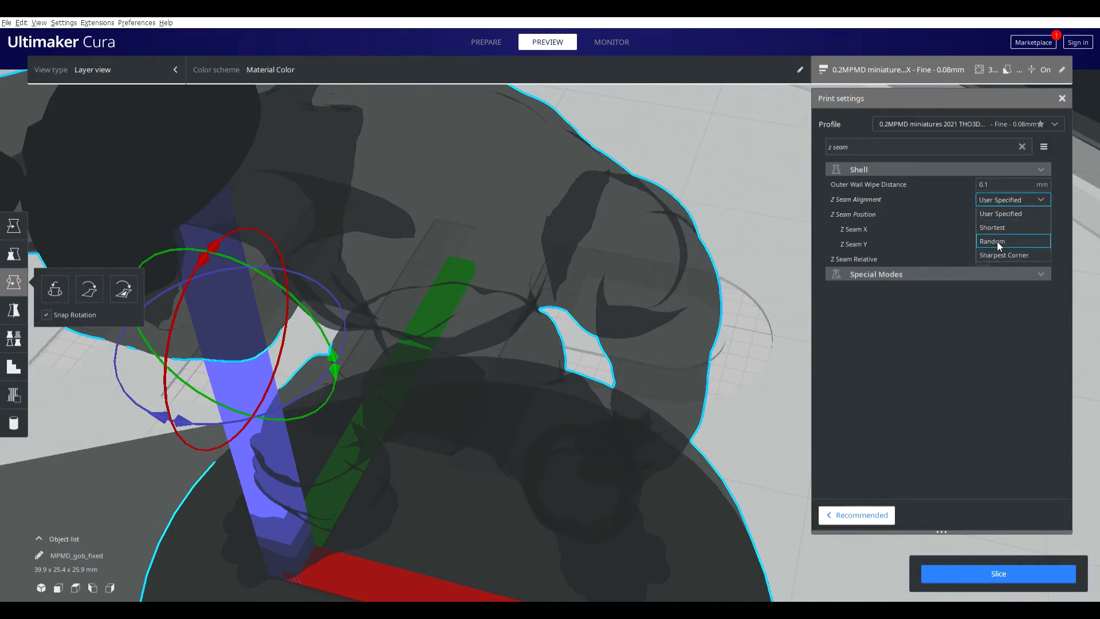
{"action": "left_click", "coordinate": [993, 241]}
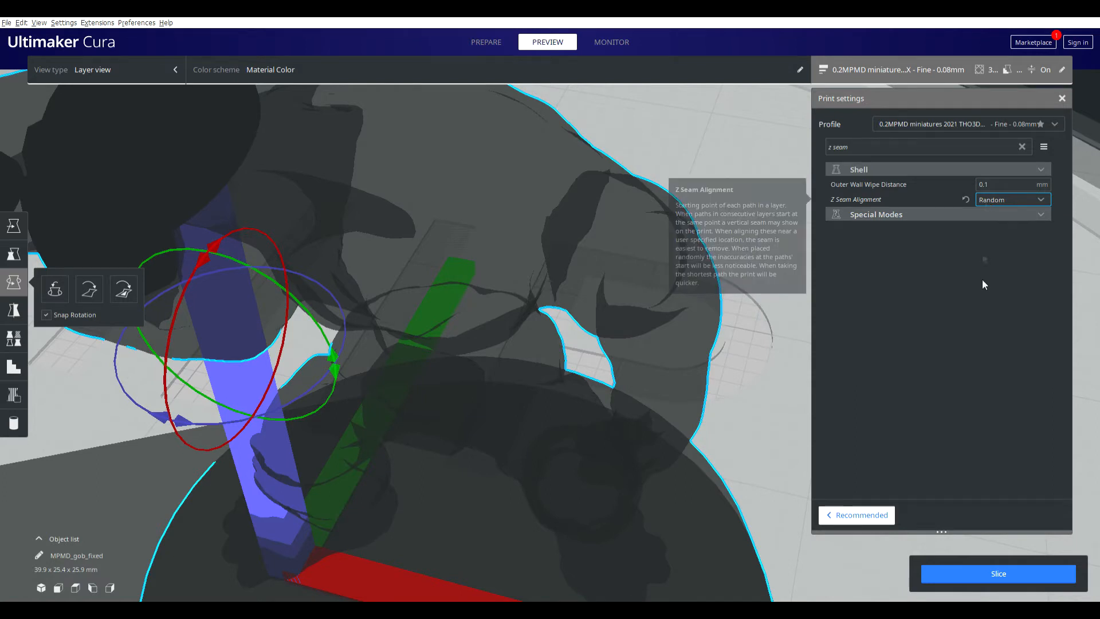
{"action": "left_click", "coordinate": [997, 573]}
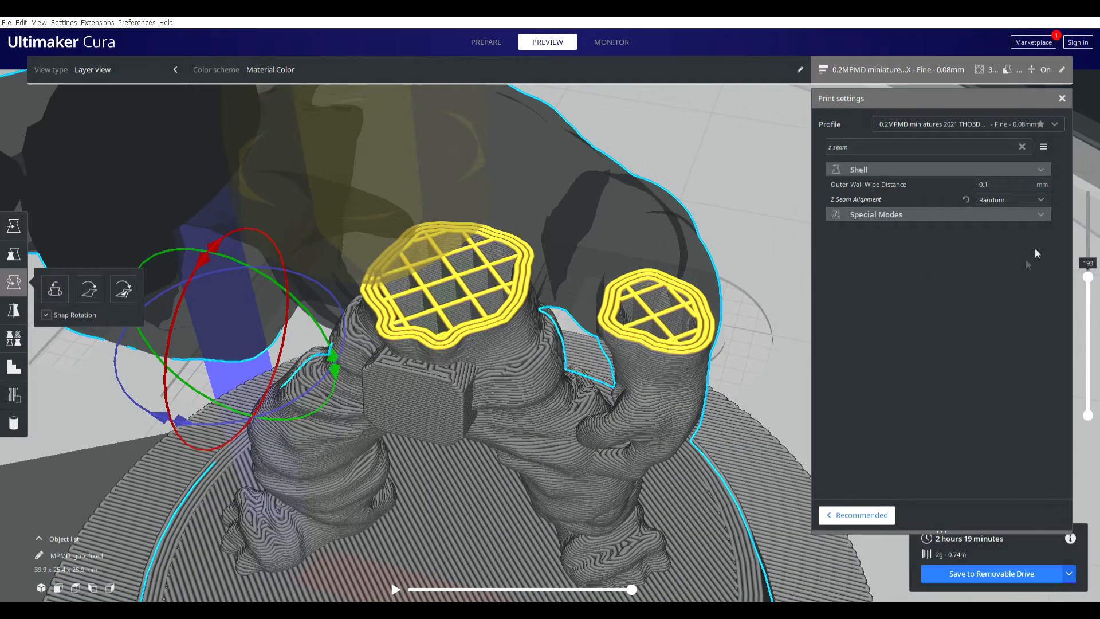
Scrub the simulation slider back and forth through the top leg layer's nozzle path.
{"action": "left_click_drag", "start_coordinate": [632, 590], "coordinate": [618, 589]}
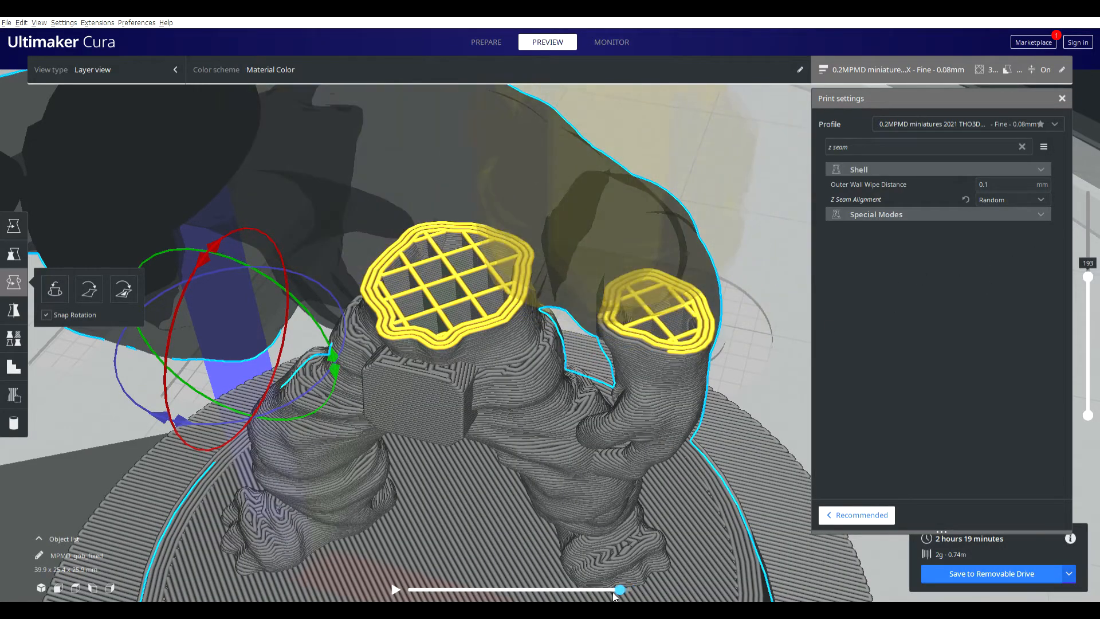
{"action": "left_click_drag", "start_coordinate": [620, 590], "coordinate": [586, 590]}
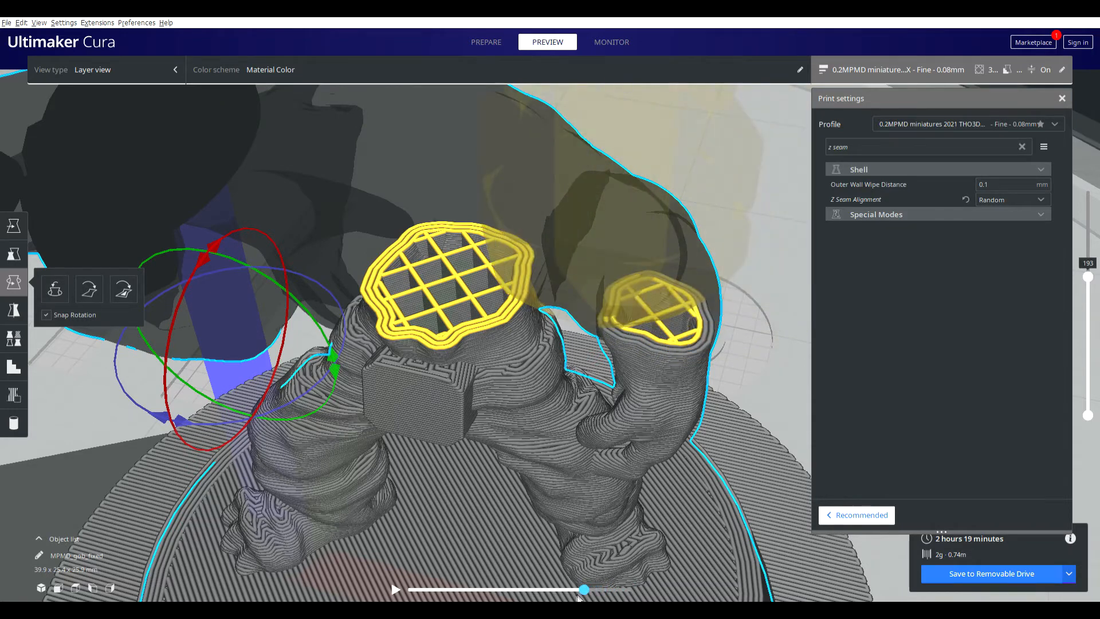
{"action": "left_click_drag", "start_coordinate": [586, 589], "coordinate": [579, 589]}
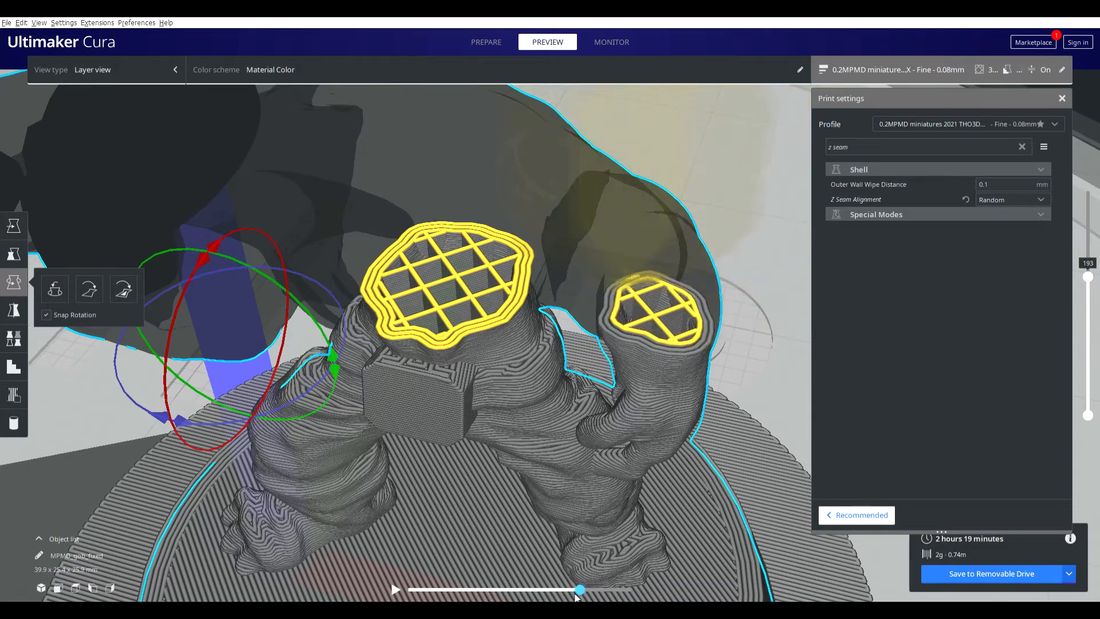
{"action": "left_click_drag", "start_coordinate": [579, 589], "coordinate": [607, 589]}
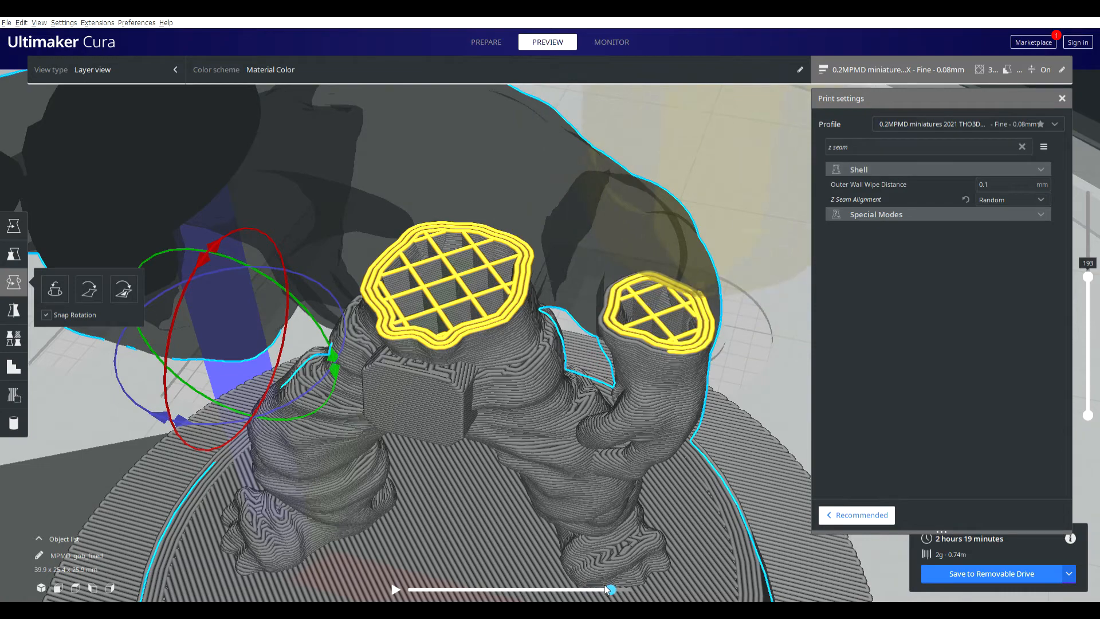
{"action": "left_click_drag", "start_coordinate": [608, 589], "coordinate": [625, 589]}
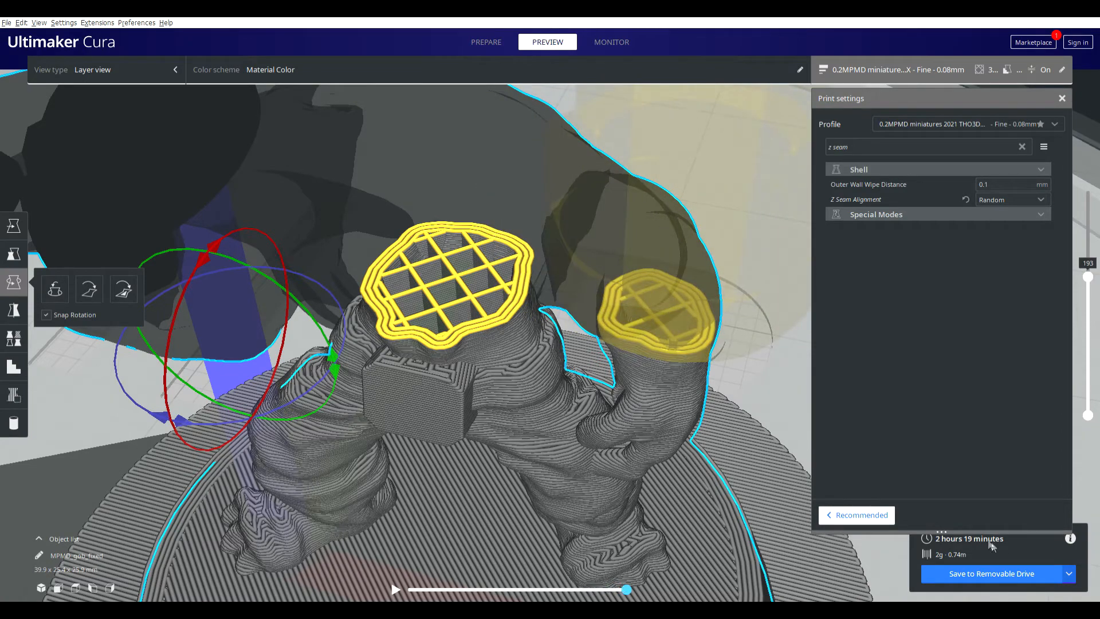
{"action": "mouse_move", "coordinate": [1043, 101]}
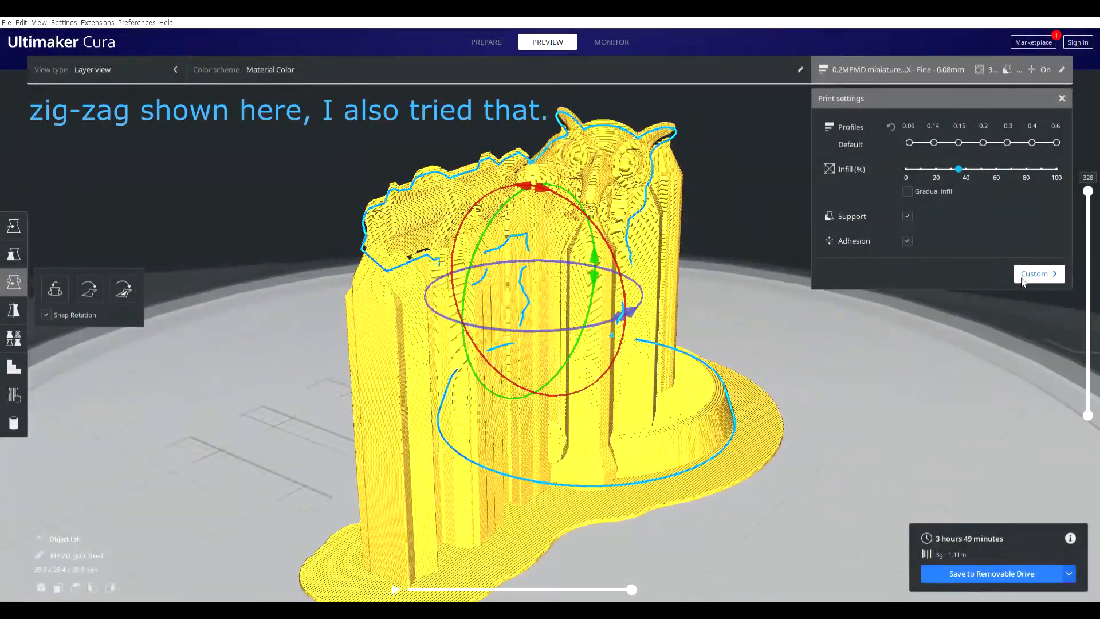
{"action": "left_click", "coordinate": [1038, 274]}
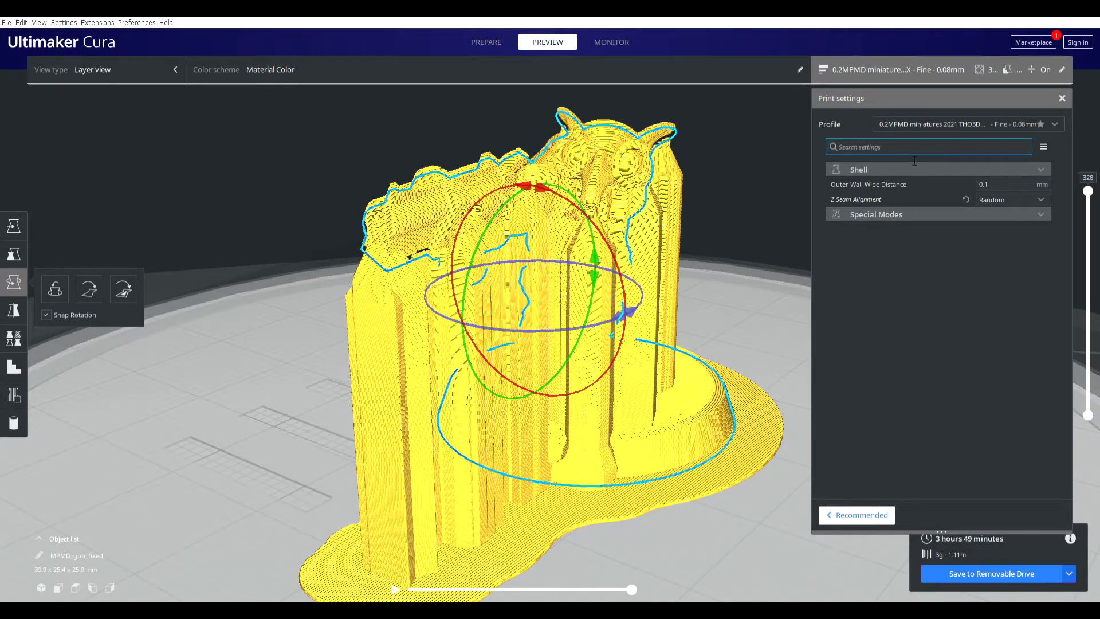
{"action": "type", "text": "support"}
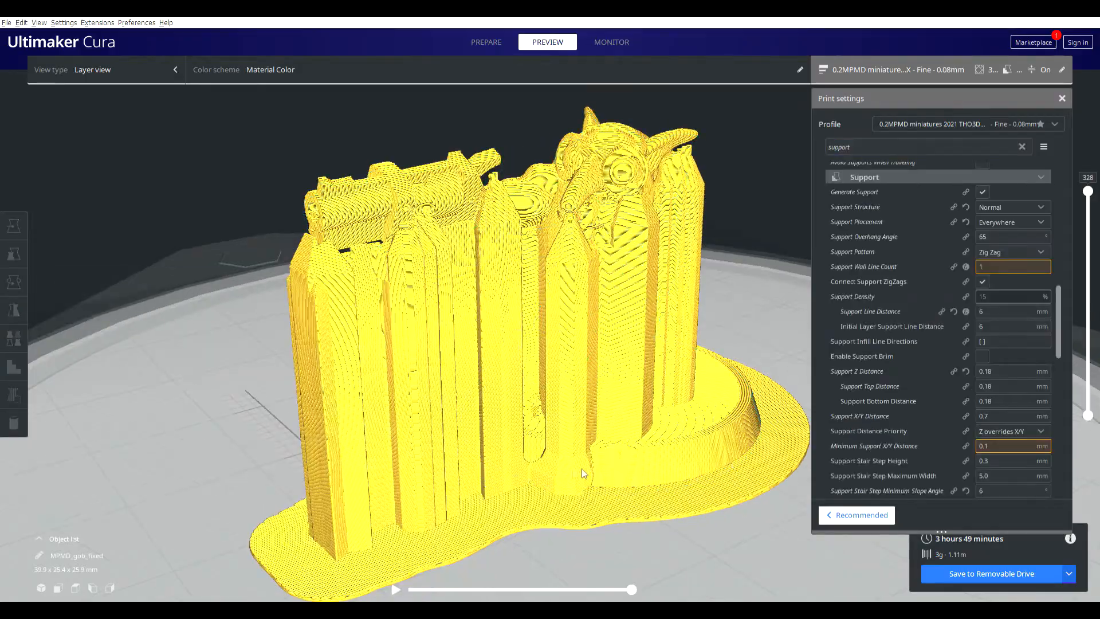
{"action": "left_click_drag", "start_coordinate": [582, 473], "coordinate": [295, 470]}
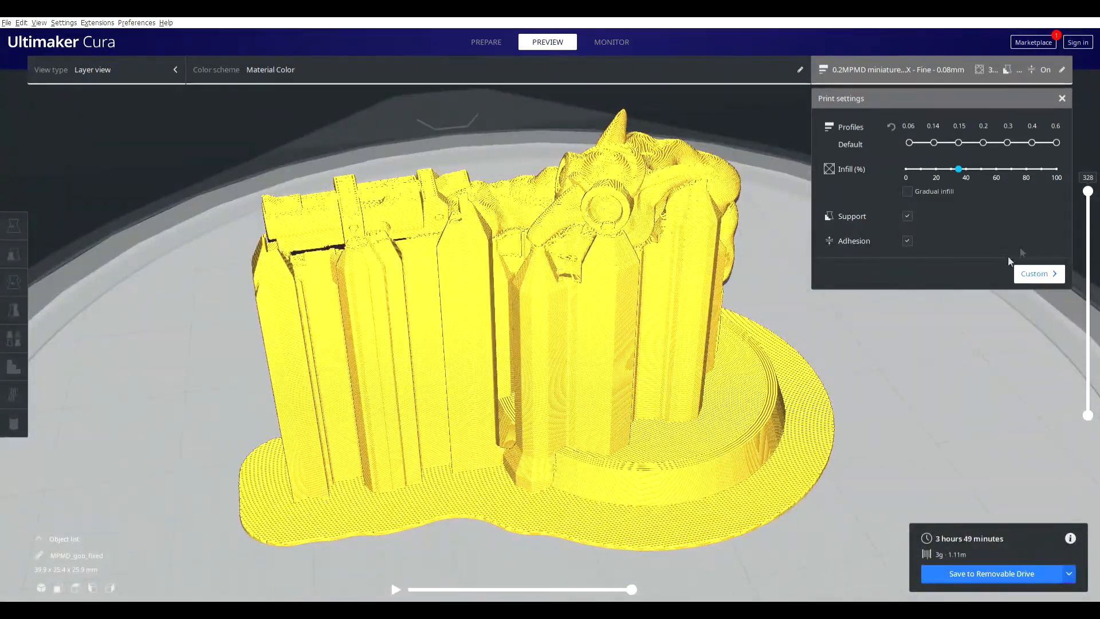
{"action": "left_click_drag", "start_coordinate": [1088, 177], "coordinate": [1088, 298]}
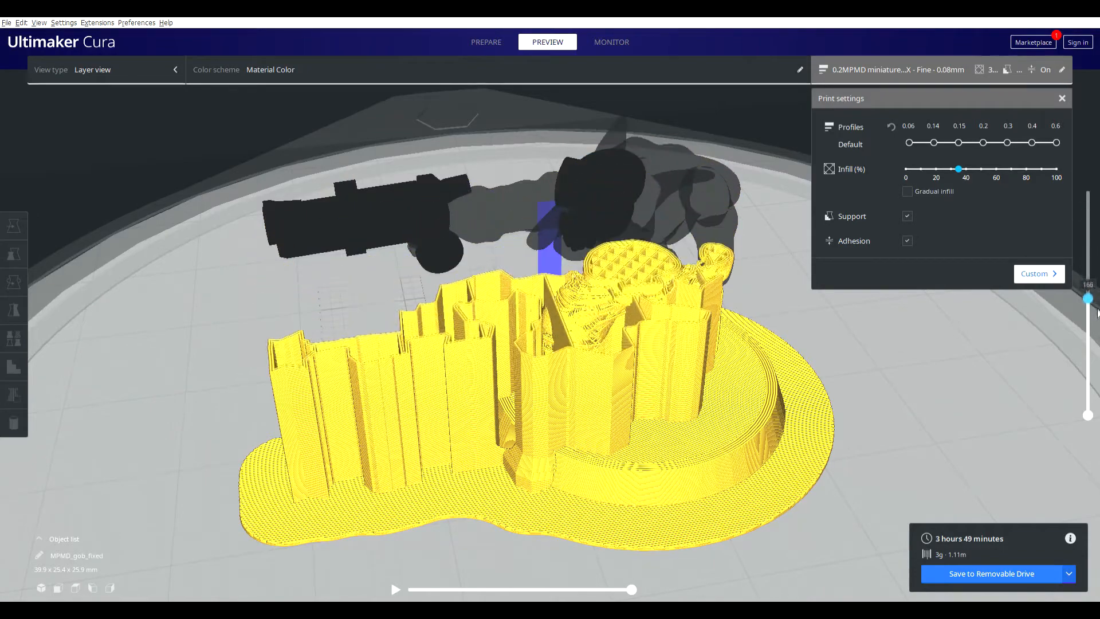
{"action": "left_click_drag", "start_coordinate": [1088, 298], "coordinate": [1089, 274]}
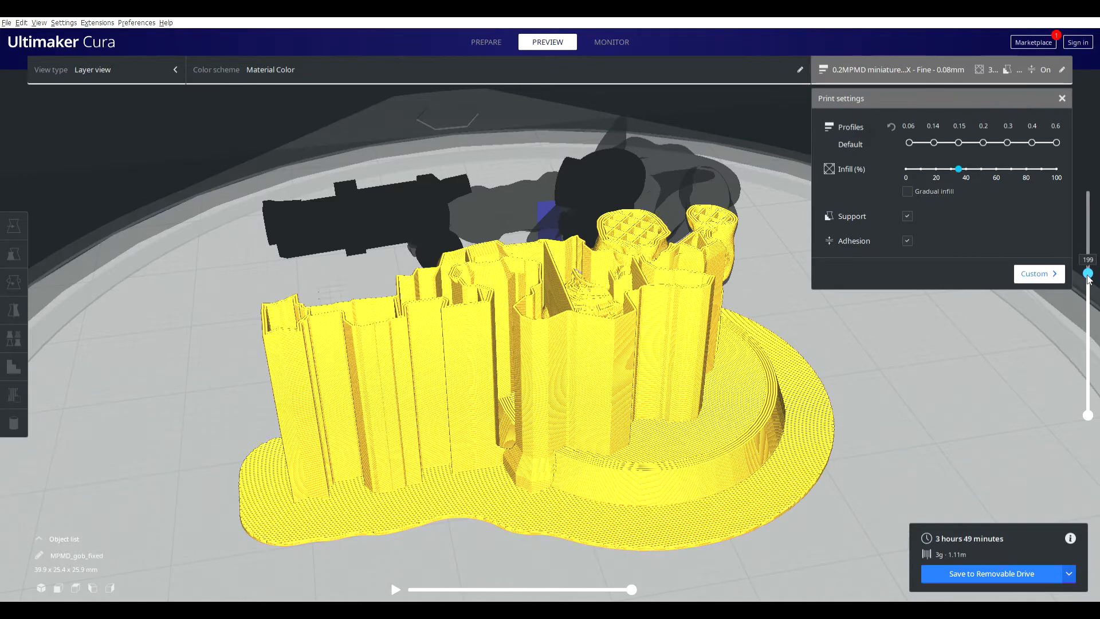
{"action": "left_click_drag", "start_coordinate": [1088, 273], "coordinate": [1088, 365]}
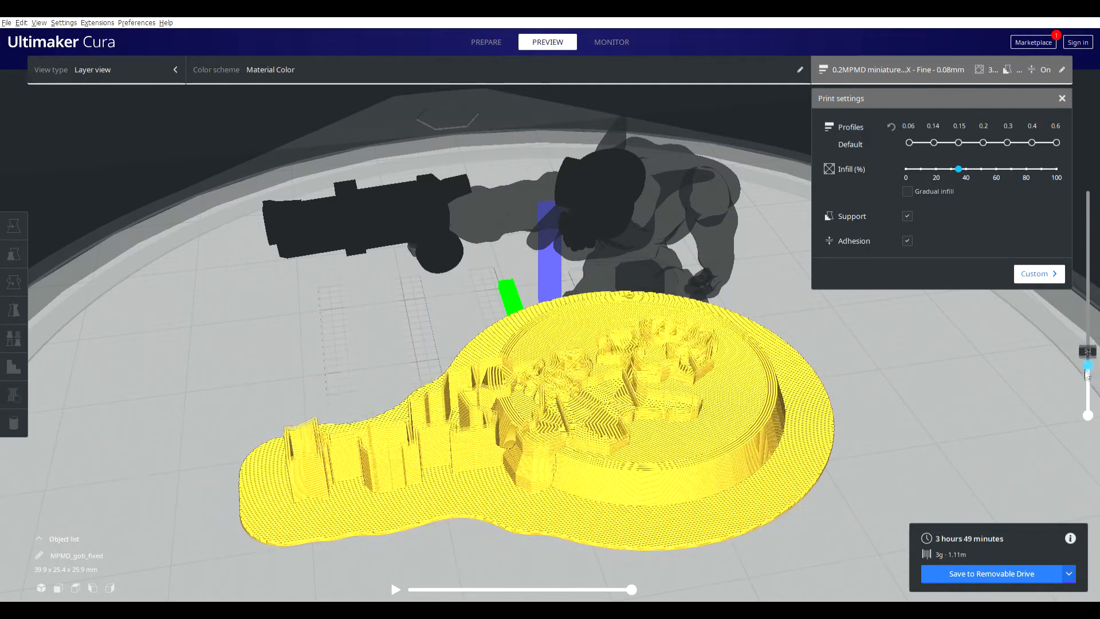
{"action": "left_click_drag", "start_coordinate": [1087, 364], "coordinate": [1087, 193]}
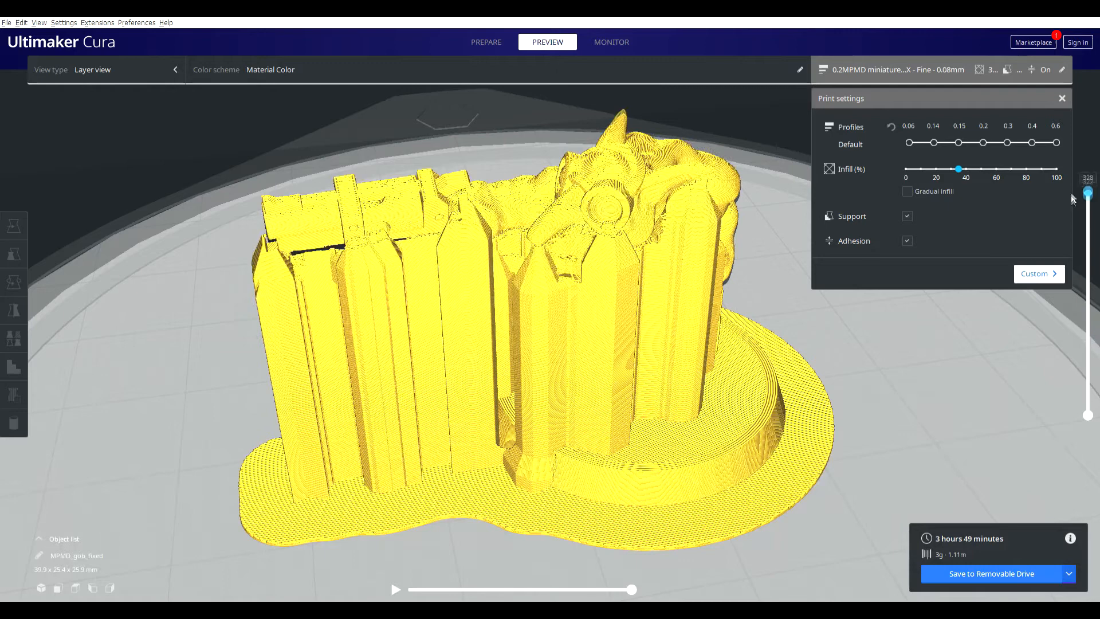
{"action": "left_click", "coordinate": [1039, 273]}
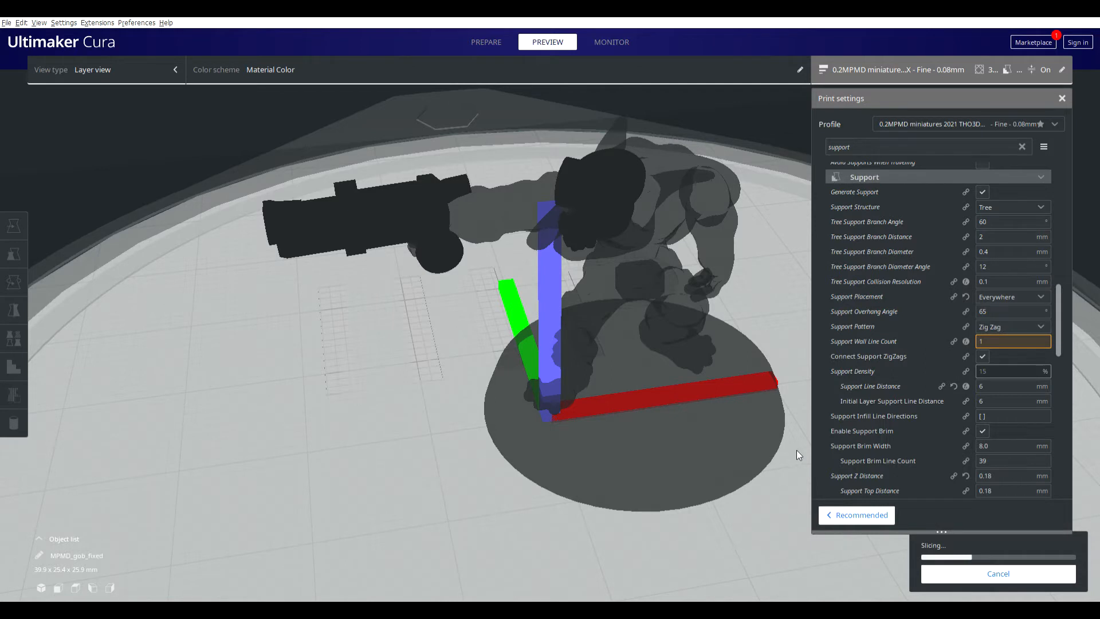
{"action": "mouse_move", "coordinate": [748, 524]}
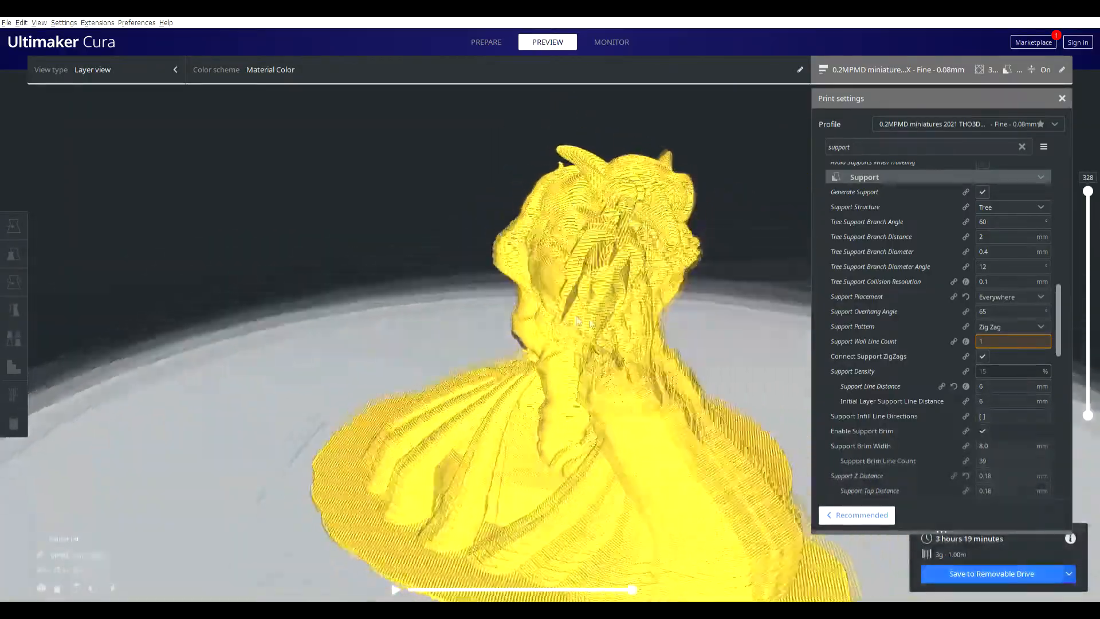
Orbit the tree-supported slice to inspect the supports under the gun arm.
{"action": "left_click_drag", "start_coordinate": [576, 323], "coordinate": [625, 337]}
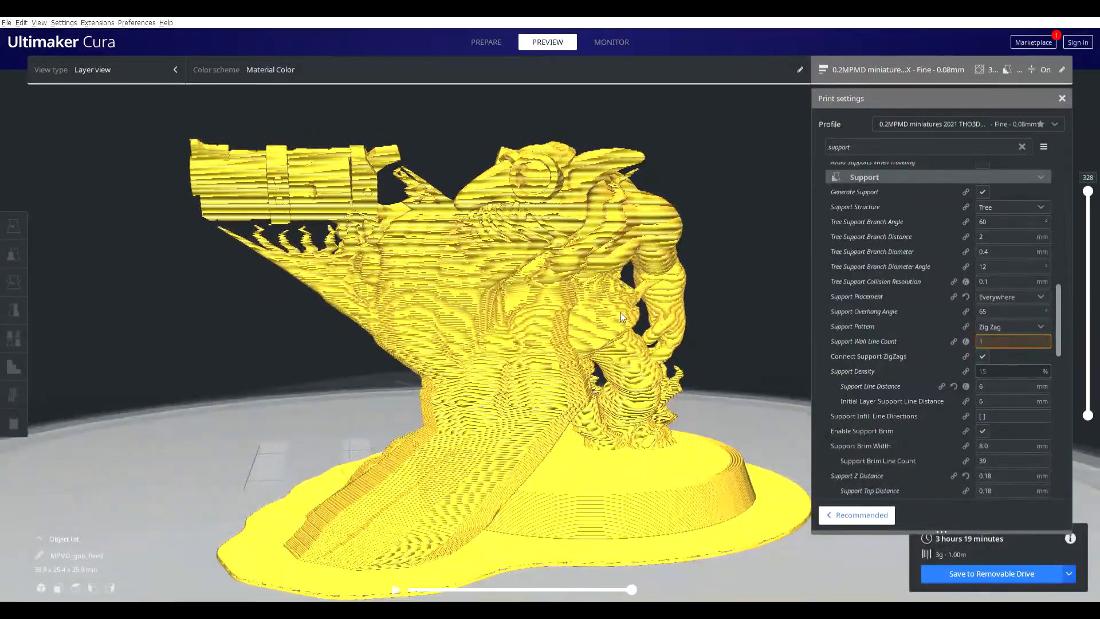
{"action": "left_click_drag", "start_coordinate": [618, 316], "coordinate": [502, 291]}
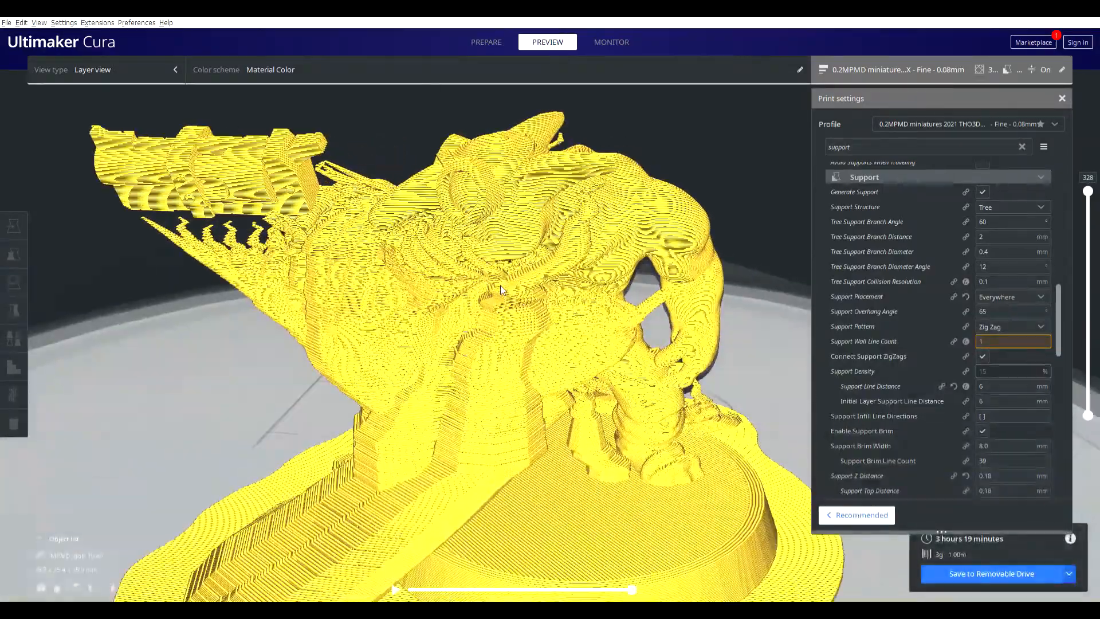
{"action": "left_click_drag", "start_coordinate": [502, 291], "coordinate": [567, 307]}
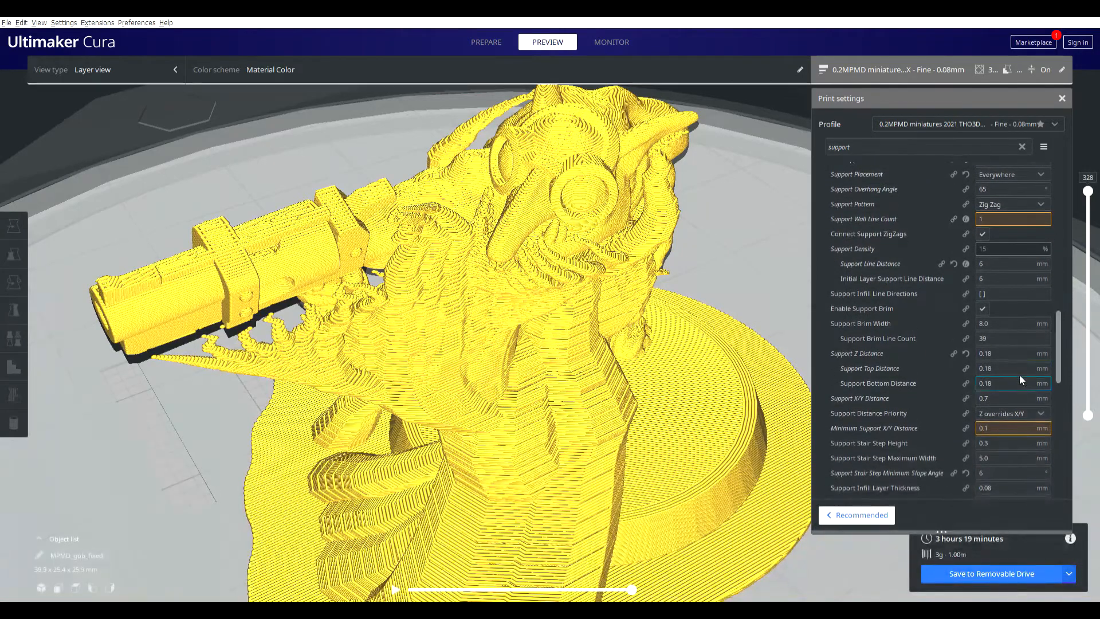
Set Support Z Distance to 0.08 mm and re-slice, estimating 3 hours 22 minutes.
{"action": "left_click", "coordinate": [1011, 368]}
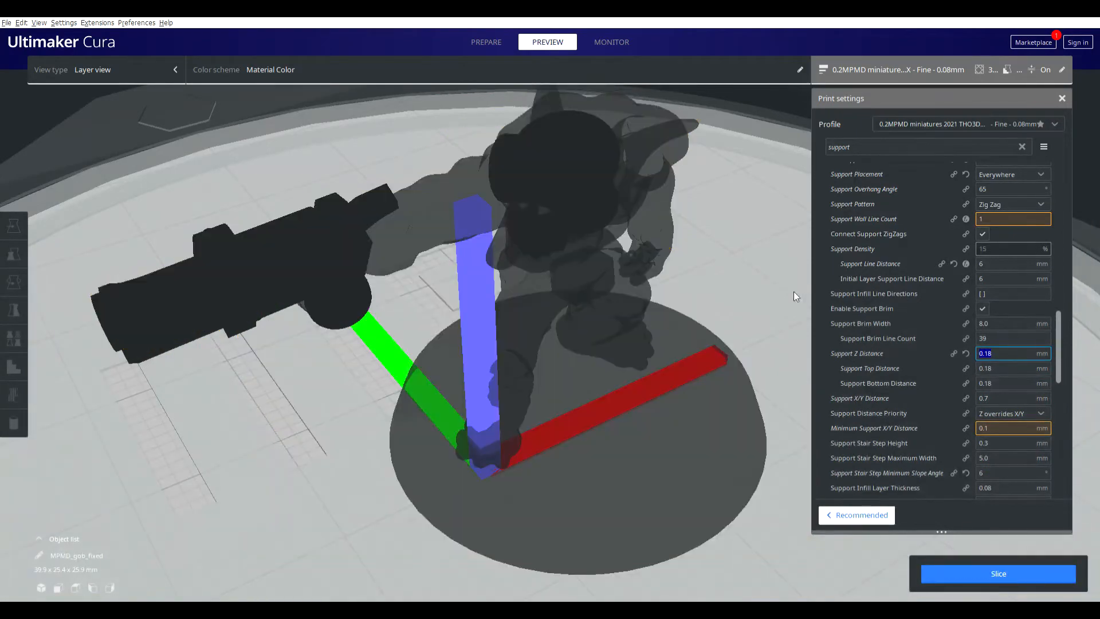
{"action": "mouse_move", "coordinate": [857, 353]}
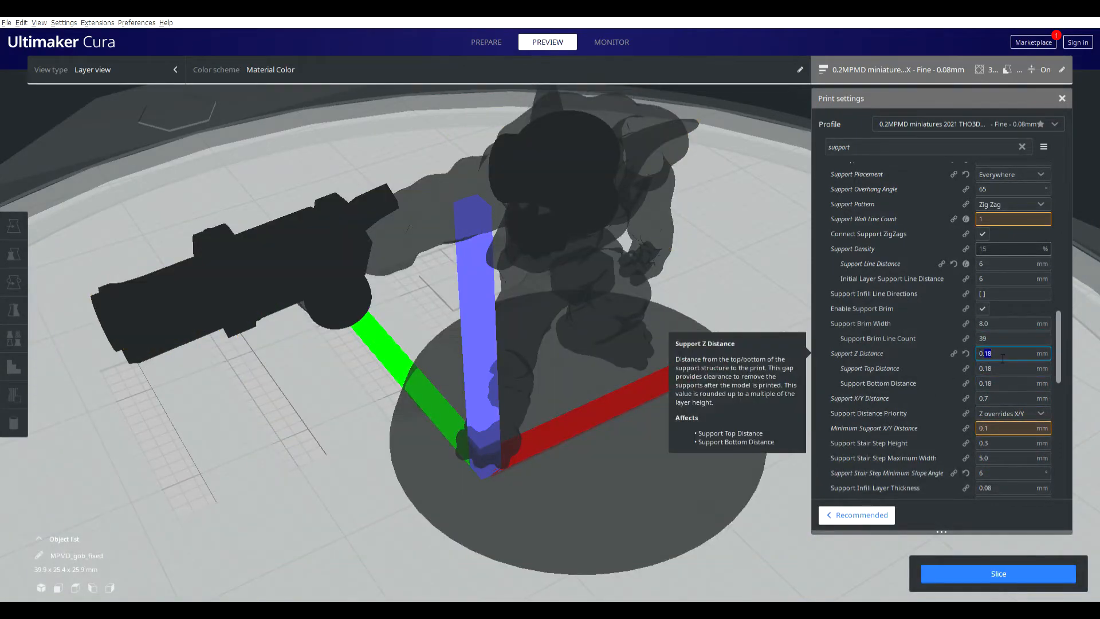
{"action": "type", "text": "0.08"}
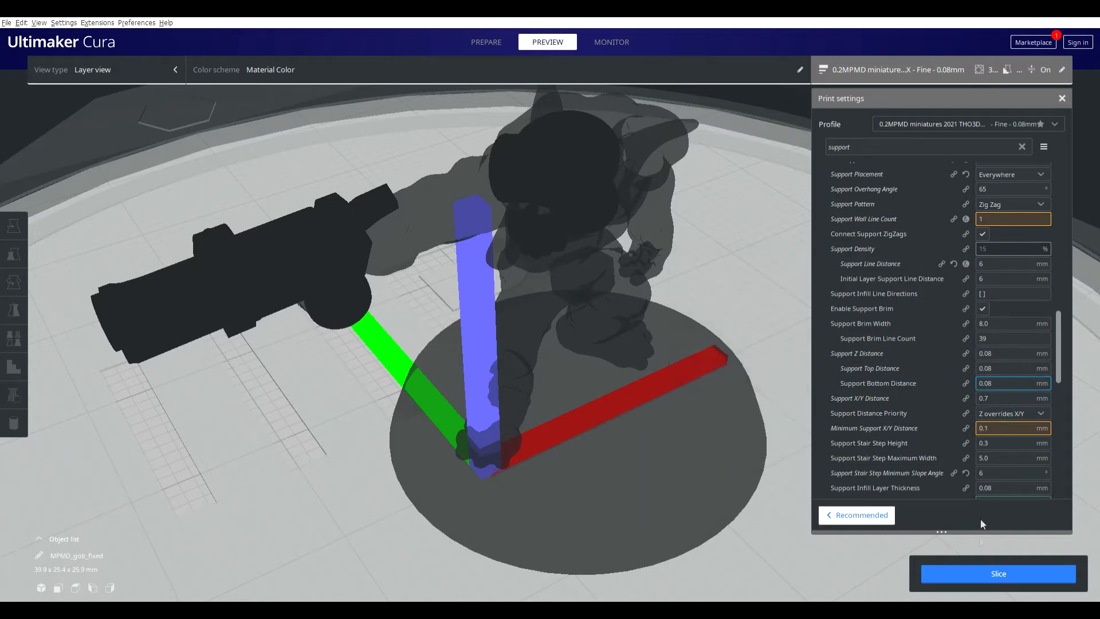
{"action": "left_click", "coordinate": [997, 573]}
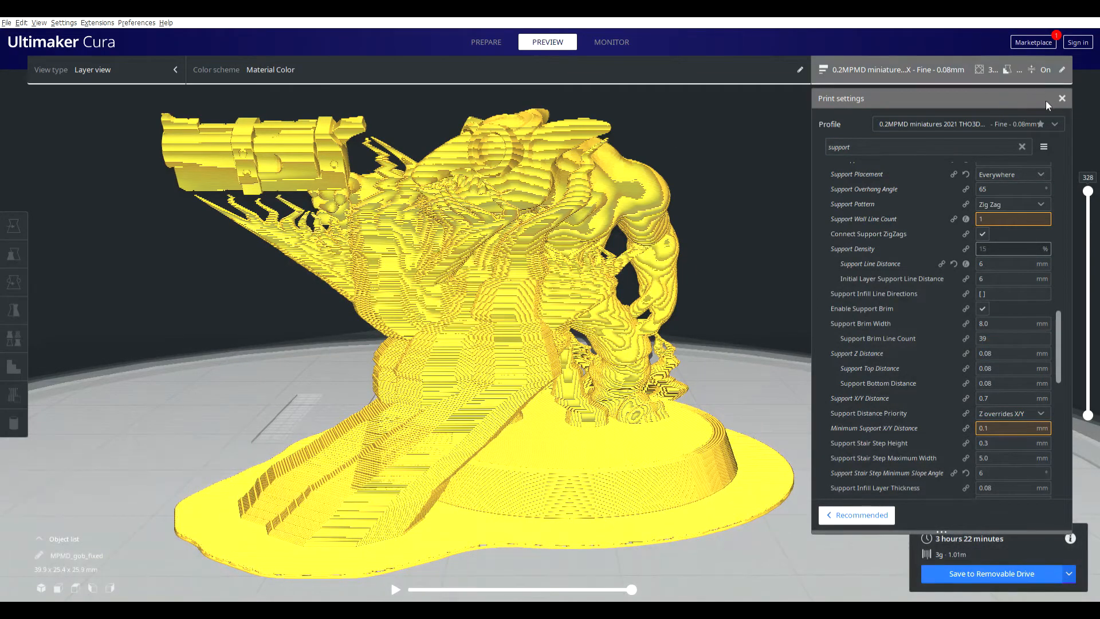
Activate the Rotate tool to tilt the goblin on the build plate.
{"action": "left_click", "coordinate": [13, 282]}
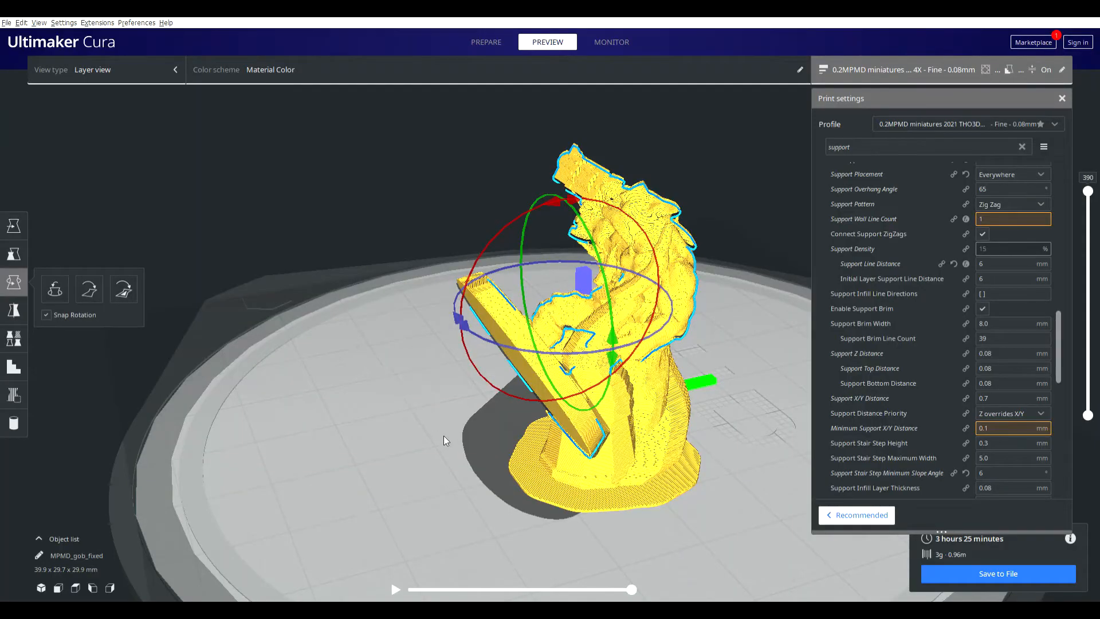
{"action": "left_click_drag", "start_coordinate": [446, 440], "coordinate": [335, 393]}
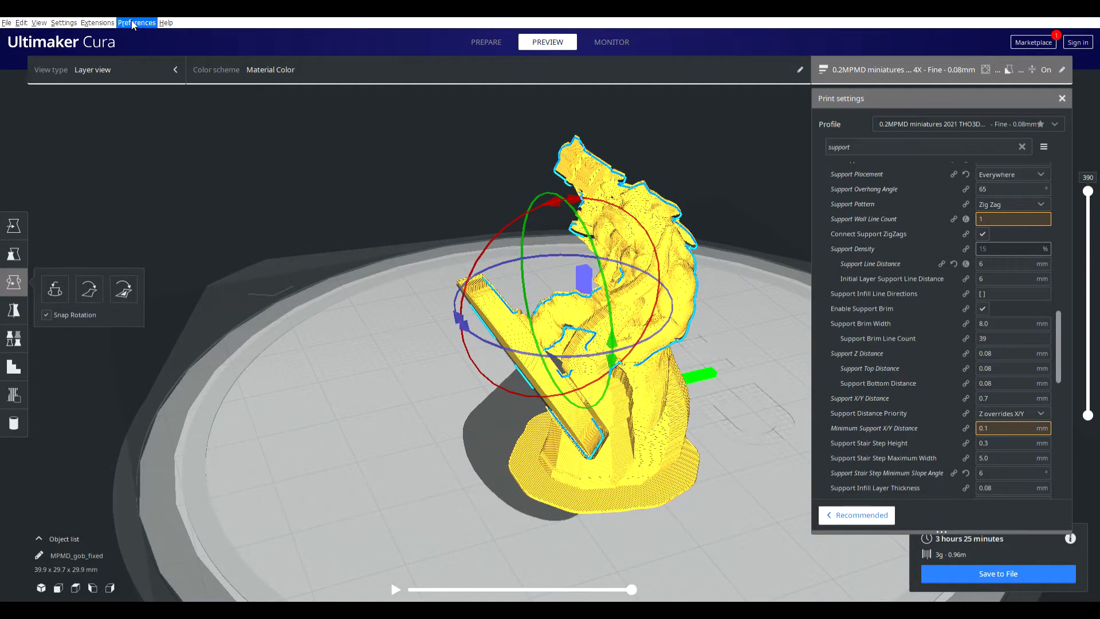
{"action": "mouse_move", "coordinate": [424, 360]}
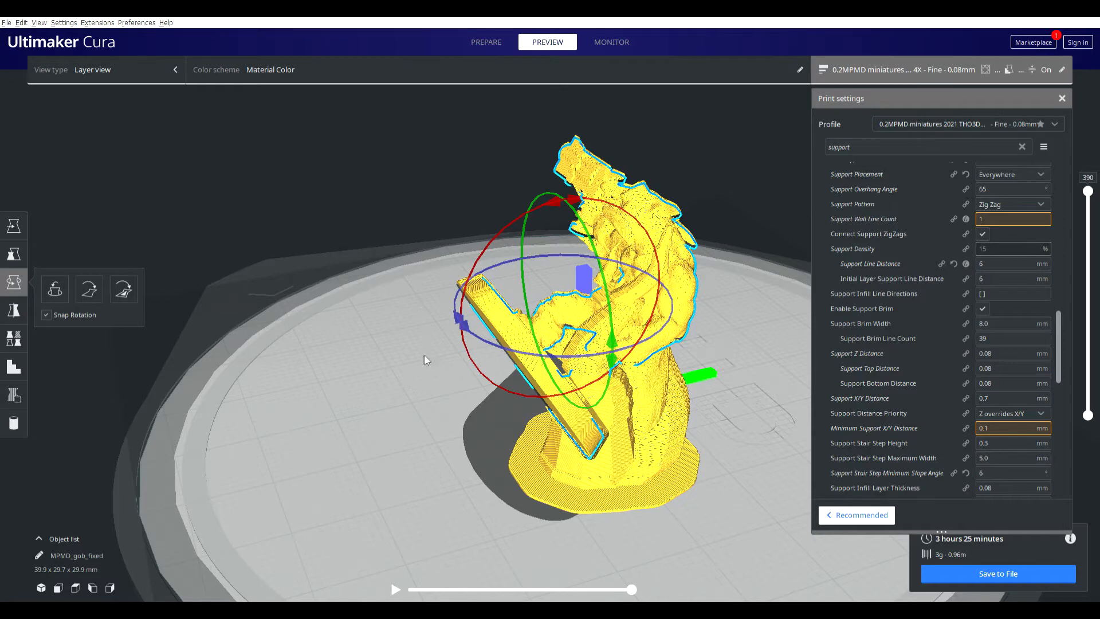
{"action": "mouse_move", "coordinate": [427, 332]}
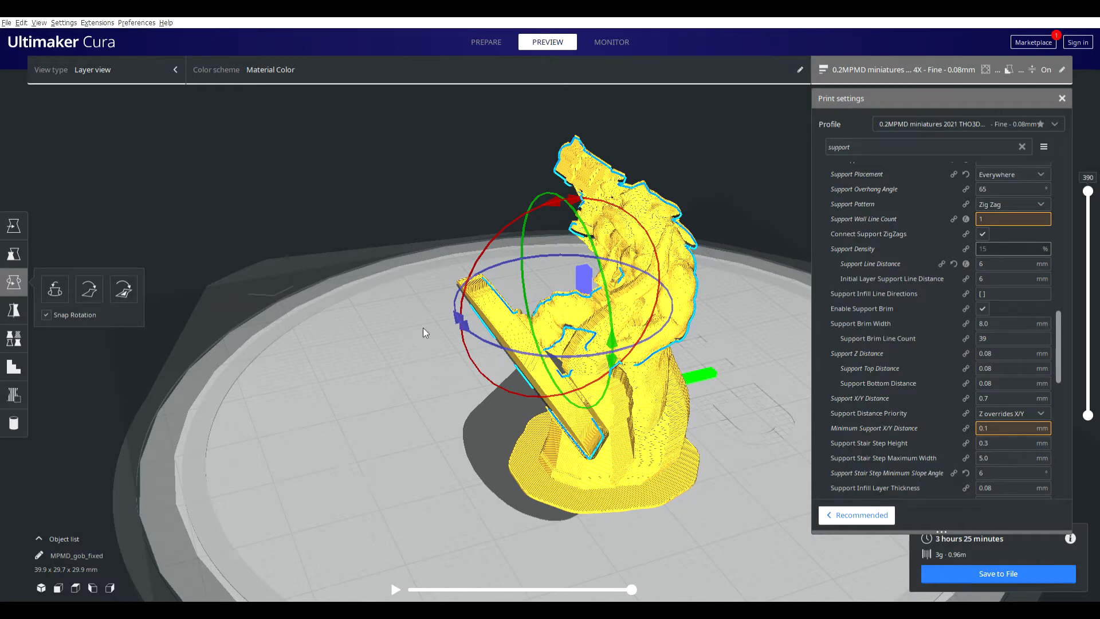
{"action": "mouse_move", "coordinate": [719, 459]}
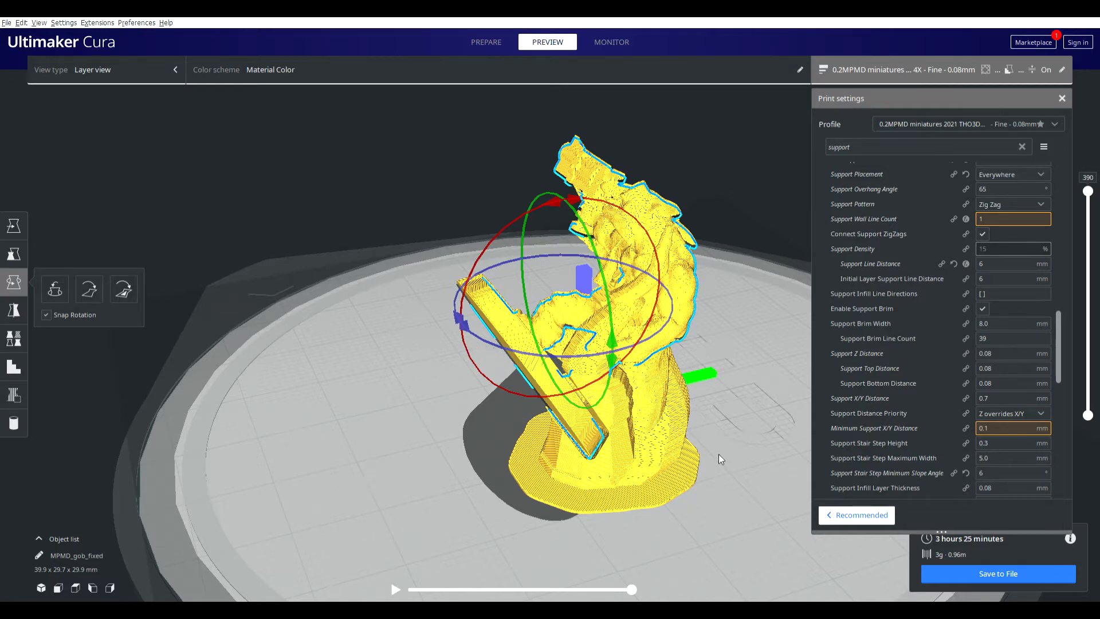
{"action": "mouse_move", "coordinate": [700, 461]}
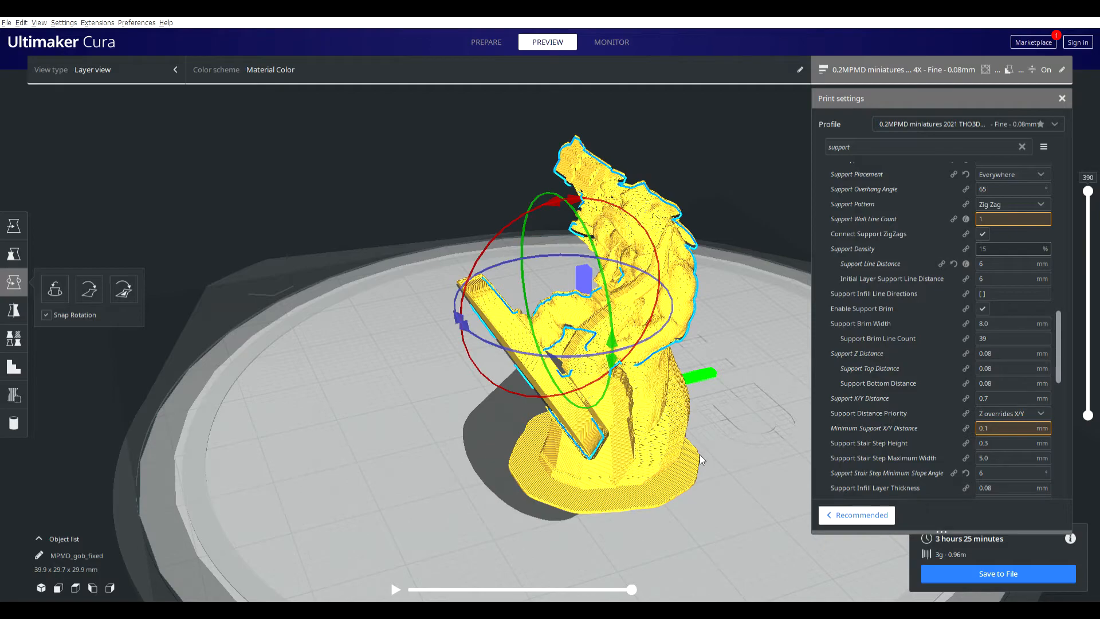
{"action": "left_click_drag", "start_coordinate": [699, 459], "coordinate": [730, 456]}
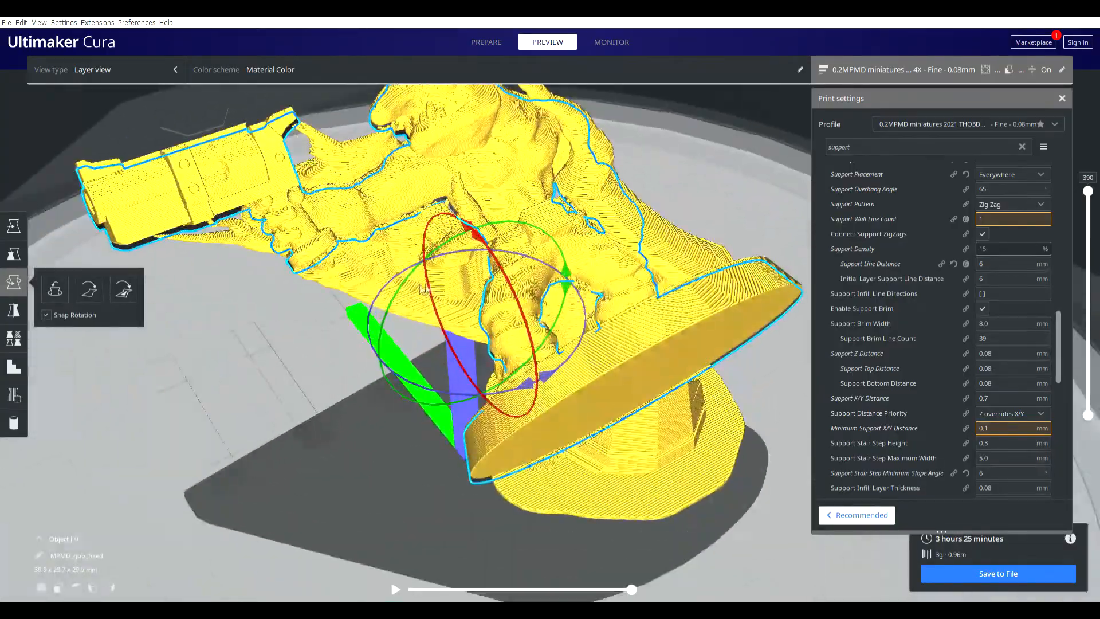
{"action": "left_click_drag", "start_coordinate": [421, 280], "coordinate": [492, 301]}
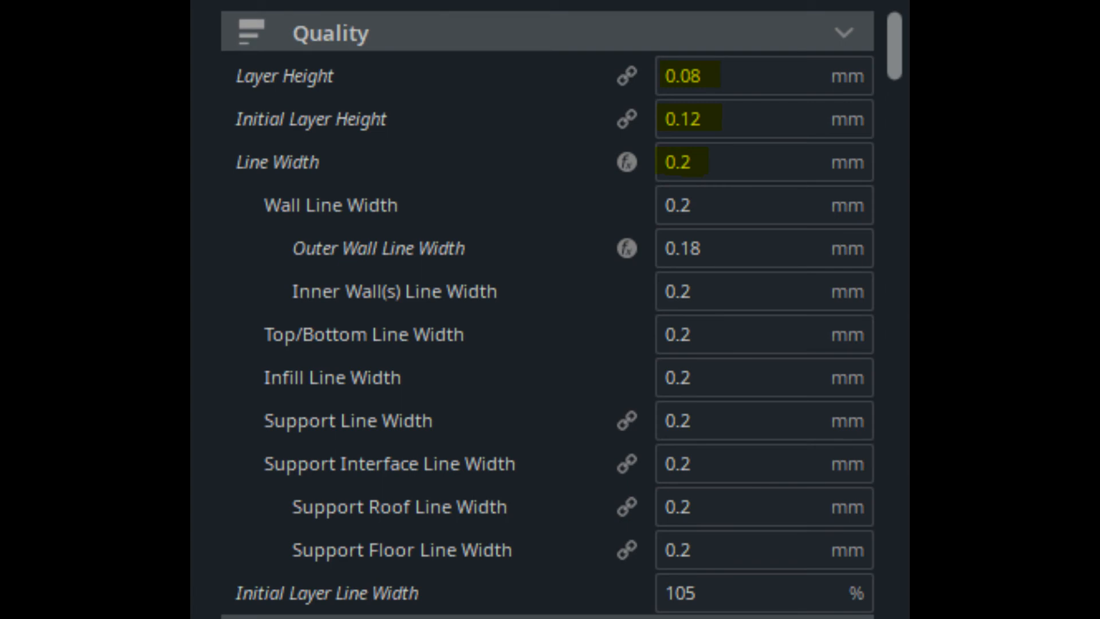
Scroll the settings panel from Quality through Shell to the Support section.
{"action": "scroll", "scroll_direction": "down", "scroll_amount": 3}
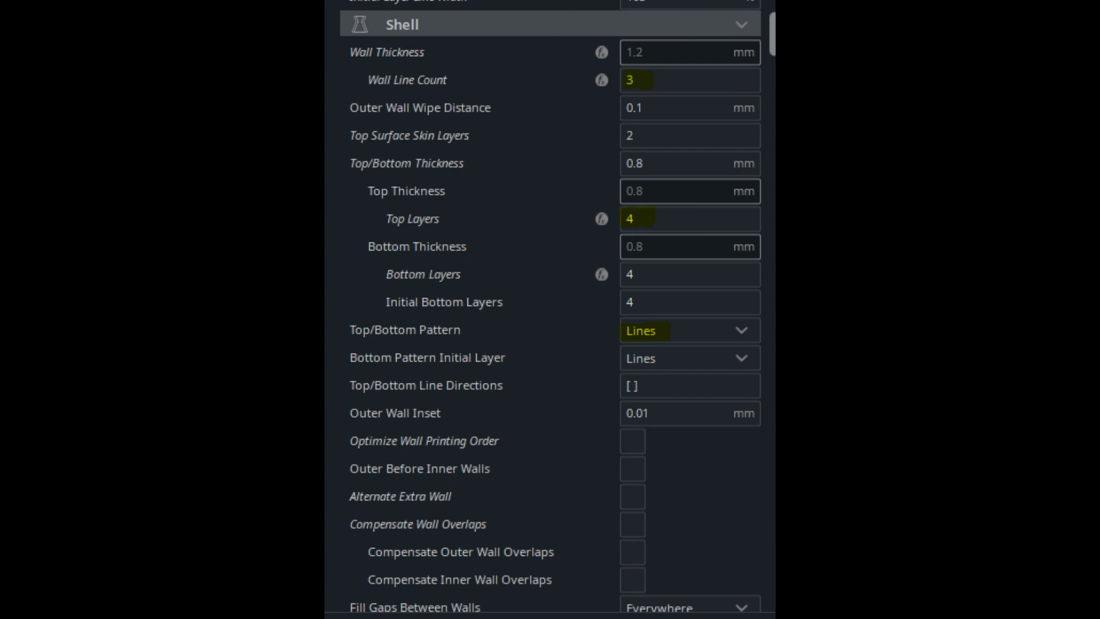
{"action": "scroll", "scroll_direction": "down", "scroll_amount": 3}
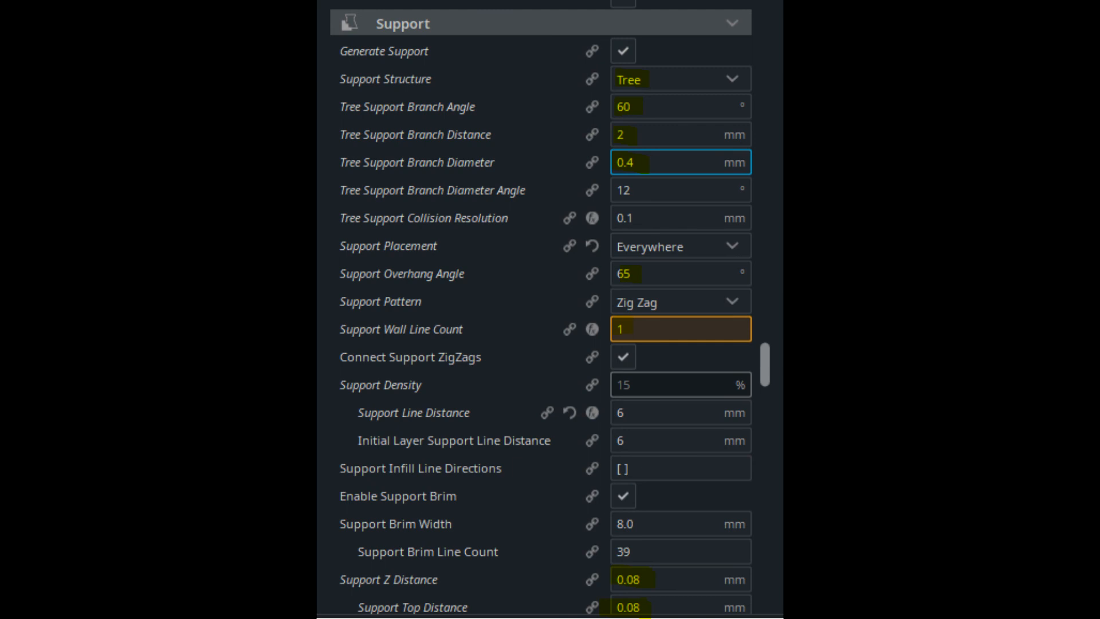
Scroll past the support interface options to the Raft Build Plate Adhesion section.
{"action": "scroll", "scroll_direction": "down", "scroll_amount": 3}
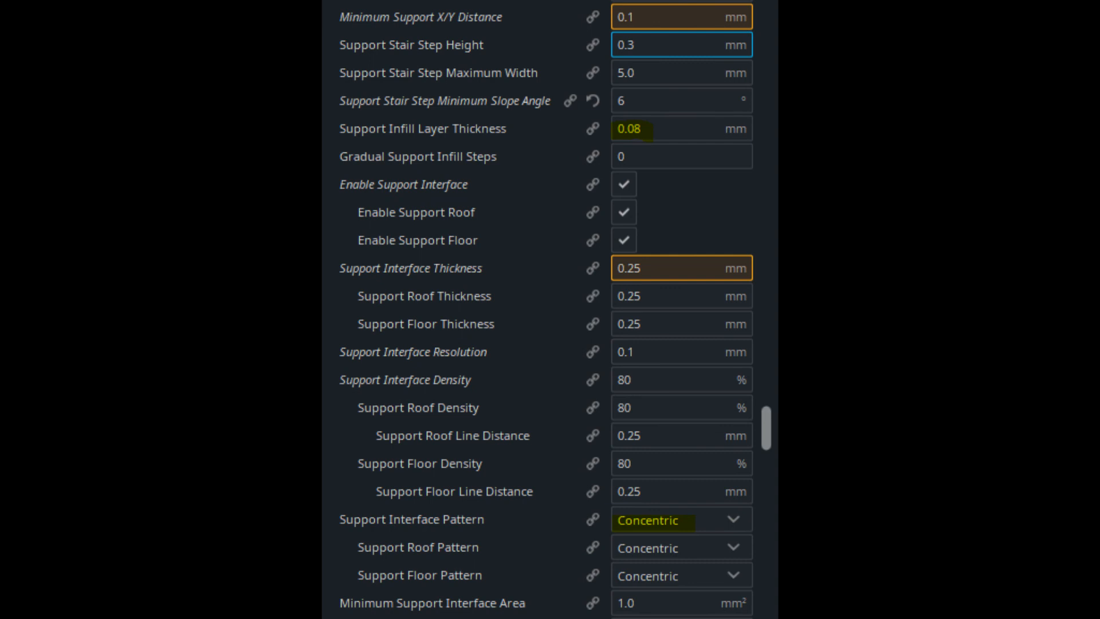
{"action": "scroll", "scroll_direction": "down", "scroll_amount": 3}
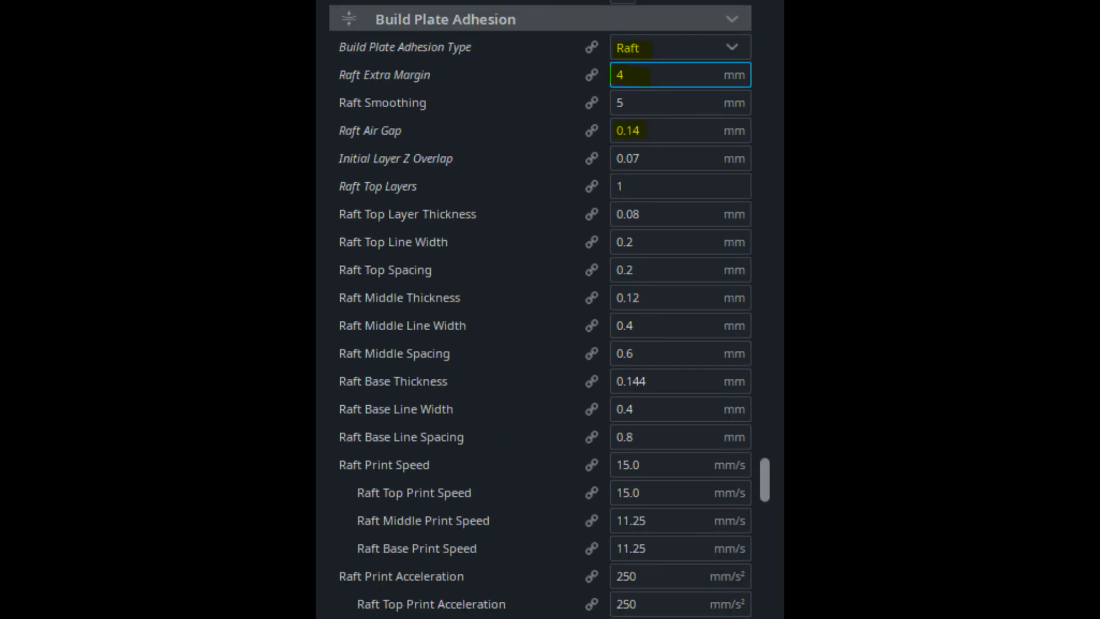